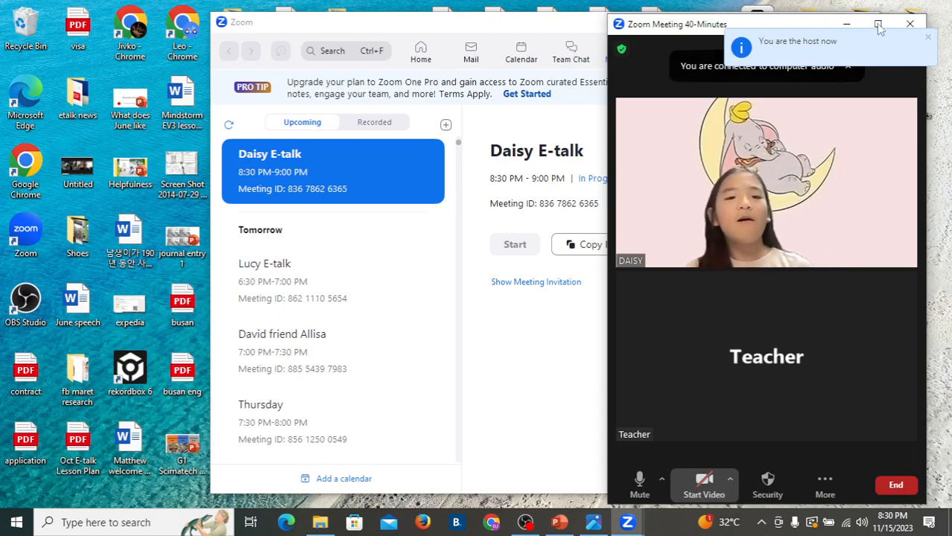
# Start your own video so your camera shows in the meeting.
pyautogui.click(703, 486)
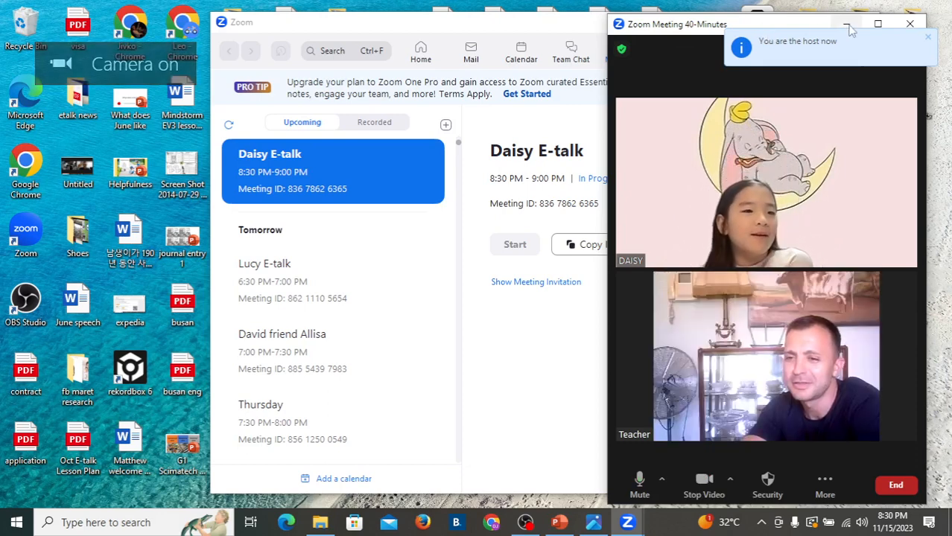
pyautogui.moveTo(877, 24)
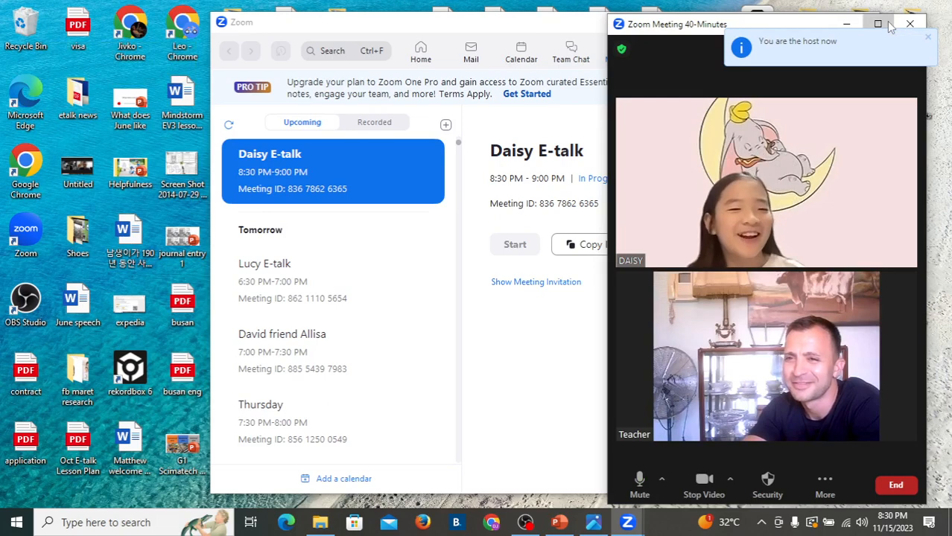
# Maximize the Zoom meeting window to fill the screen.
pyautogui.click(877, 24)
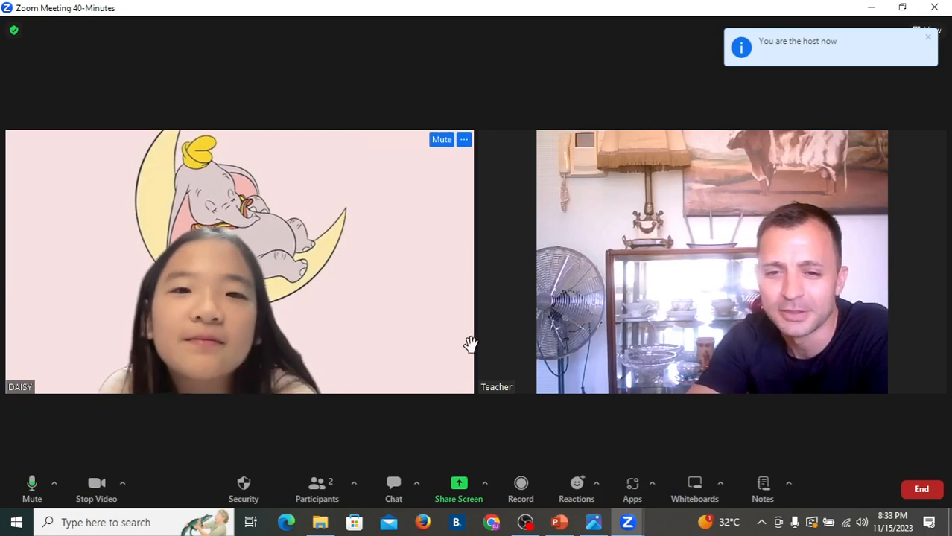
pyautogui.click(459, 489)
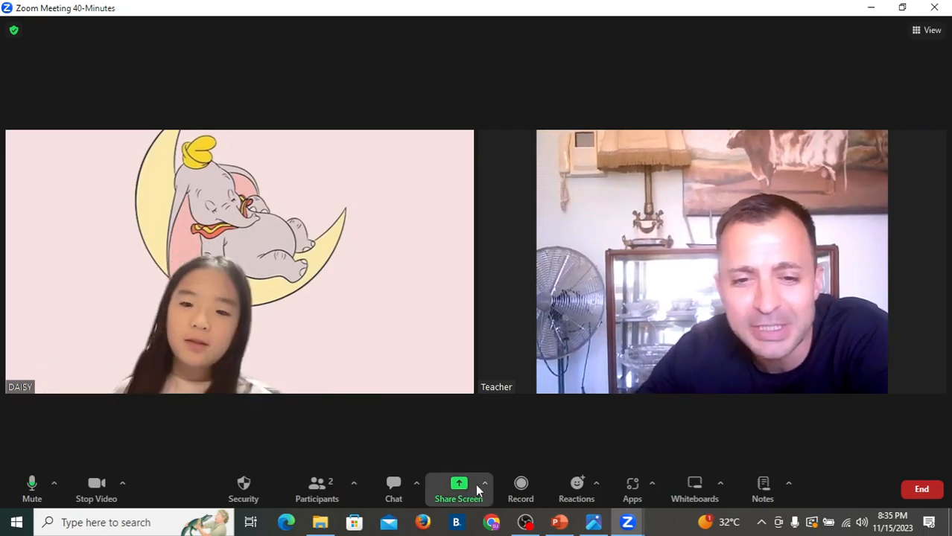
# Share the browser window with the Doritos crunch-cancellation article.
pyautogui.click(459, 489)
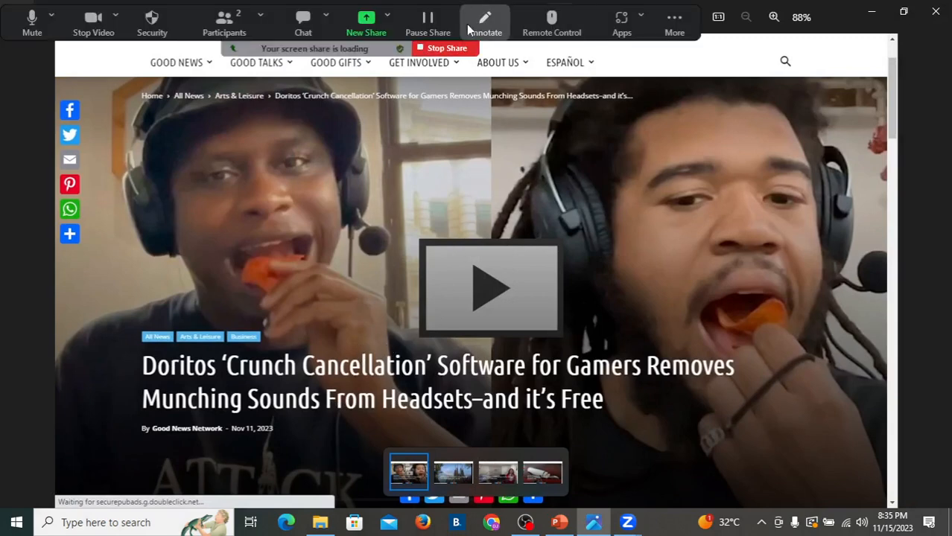
pyautogui.click(485, 21)
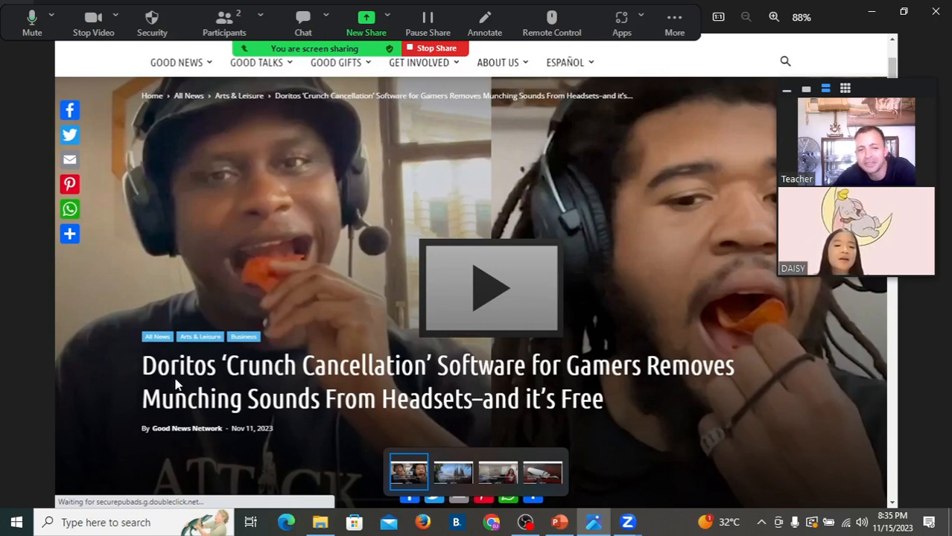
pyautogui.moveTo(246, 384)
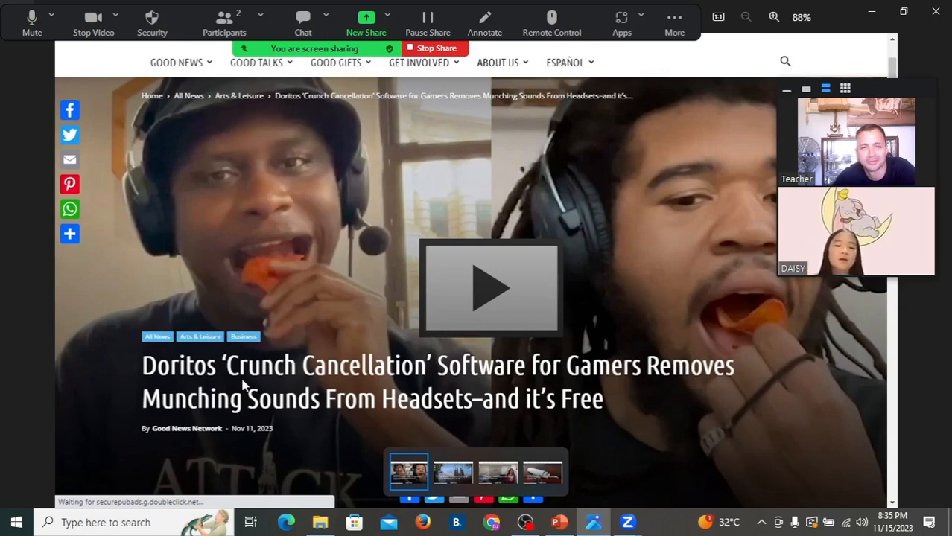
pyautogui.moveTo(291, 388)
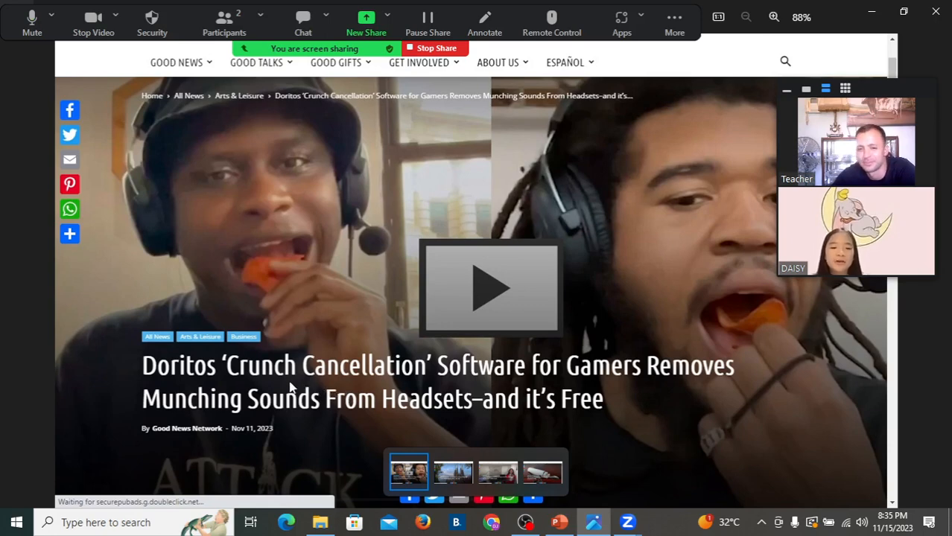
pyautogui.moveTo(190, 333)
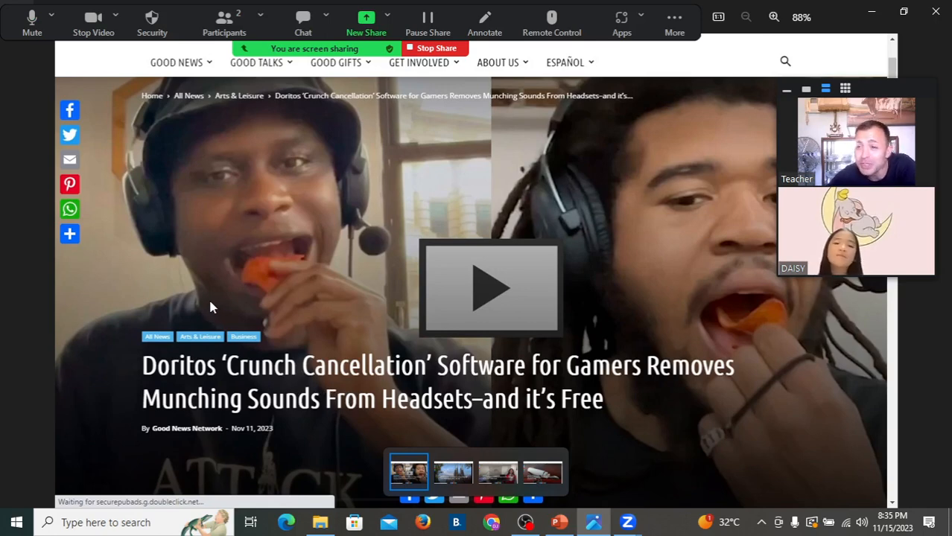
pyautogui.moveTo(207, 314)
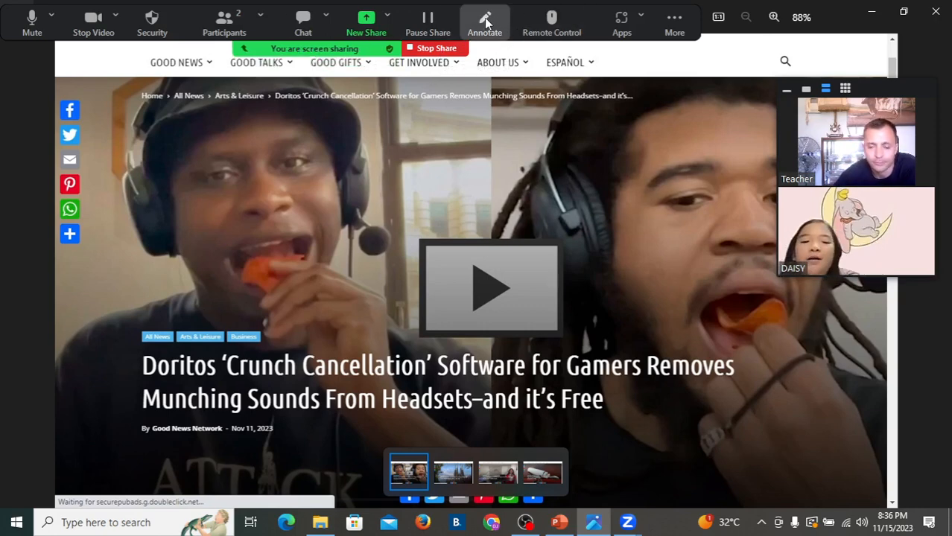
# Annotate the shared headline with red rectangles around 'Munching Sounds'.
pyautogui.click(484, 22)
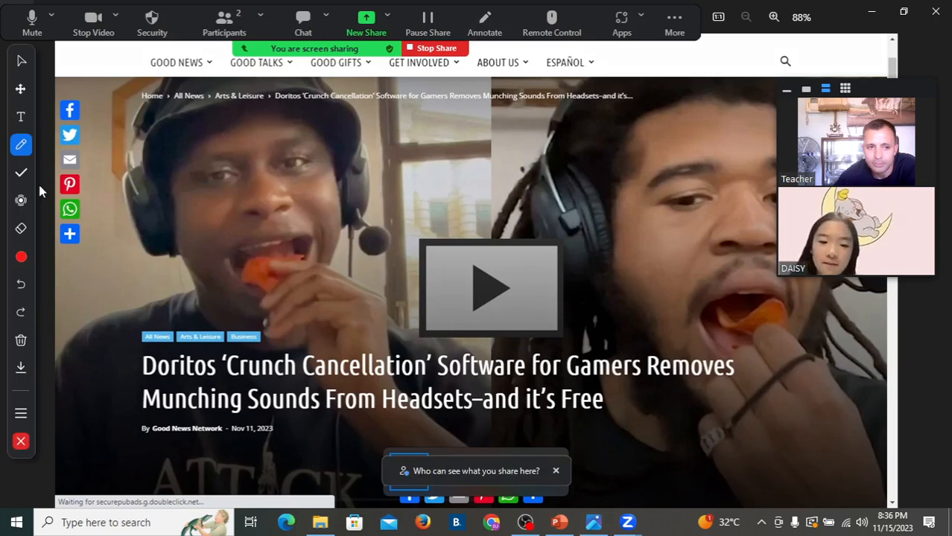
pyautogui.click(21, 144)
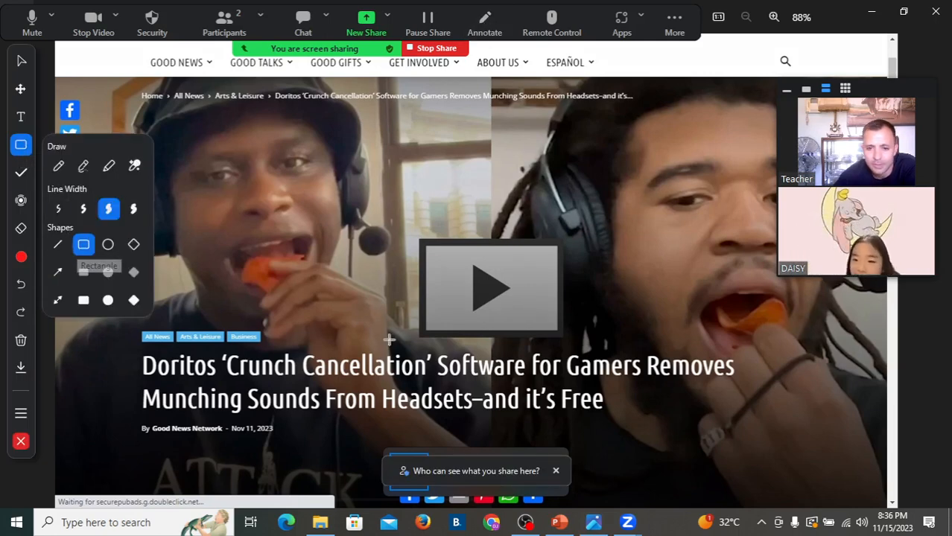
pyautogui.moveTo(430, 351)
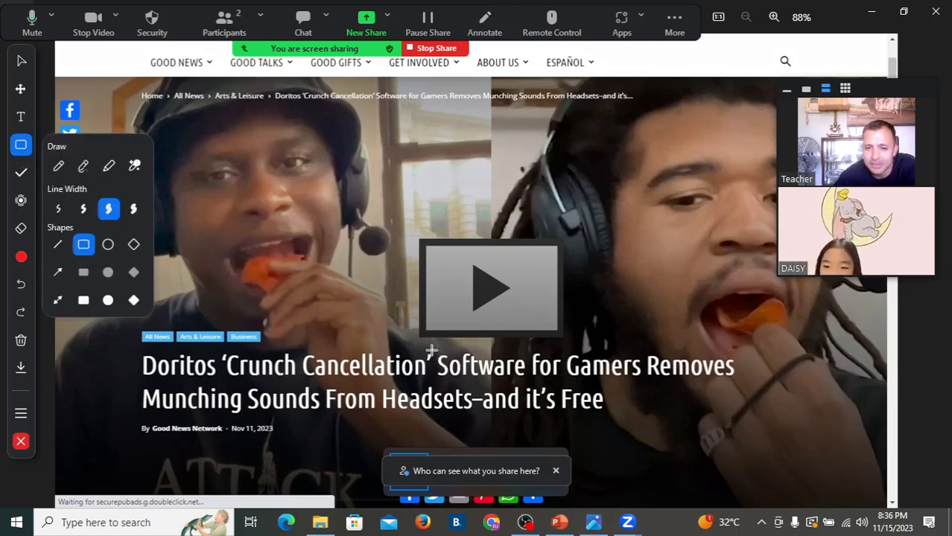
pyautogui.moveTo(430, 345); pyautogui.dragTo(534, 385)
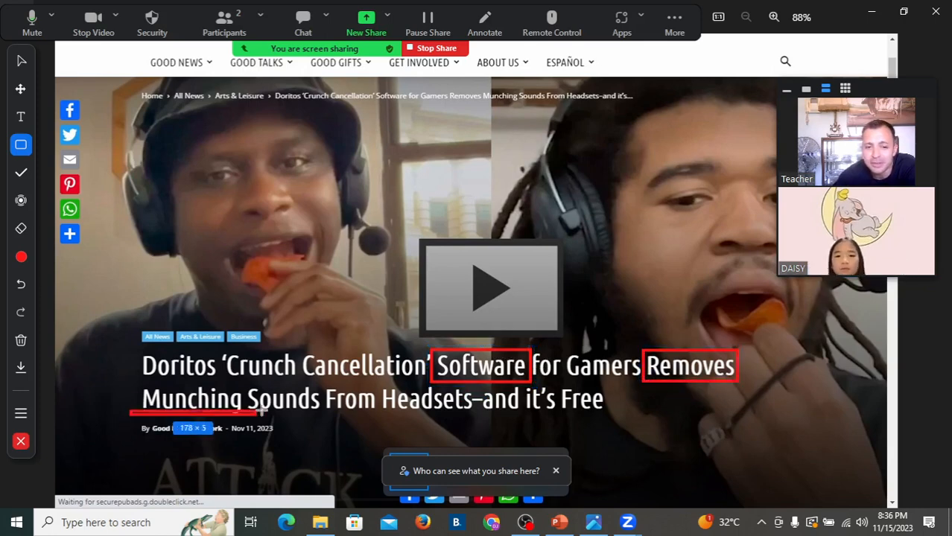
pyautogui.moveTo(131, 385); pyautogui.dragTo(328, 415)
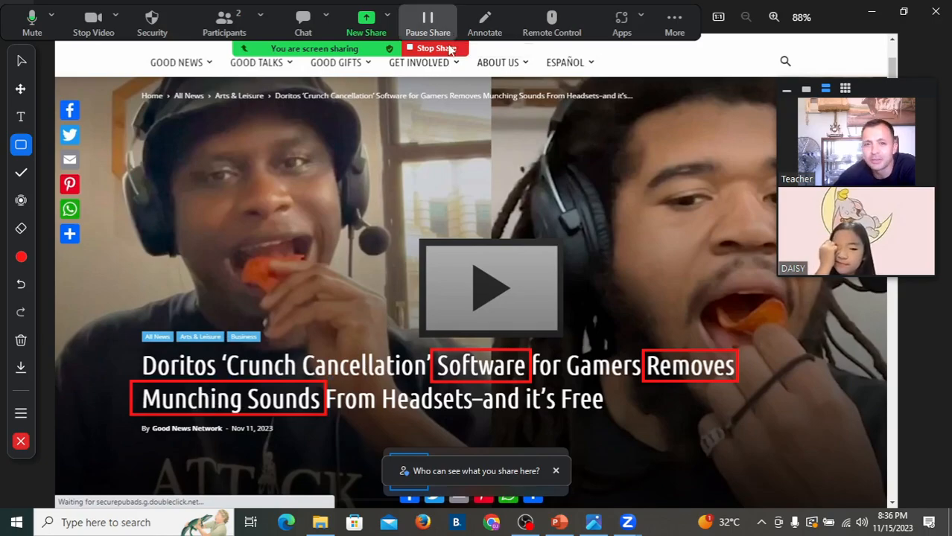
# Stop sharing the article, returning to side-by-side videos.
pyautogui.click(435, 48)
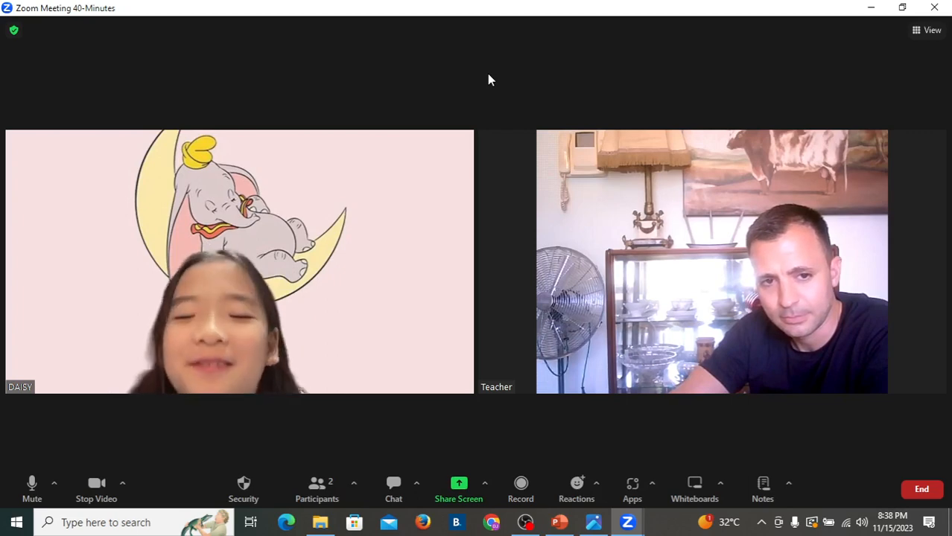
pyautogui.moveTo(473, 82)
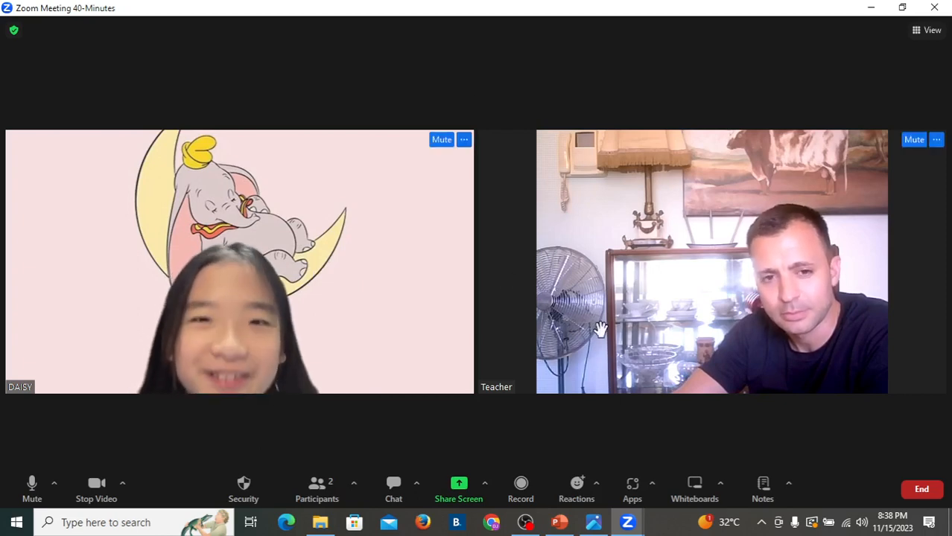
pyautogui.moveTo(667, 28)
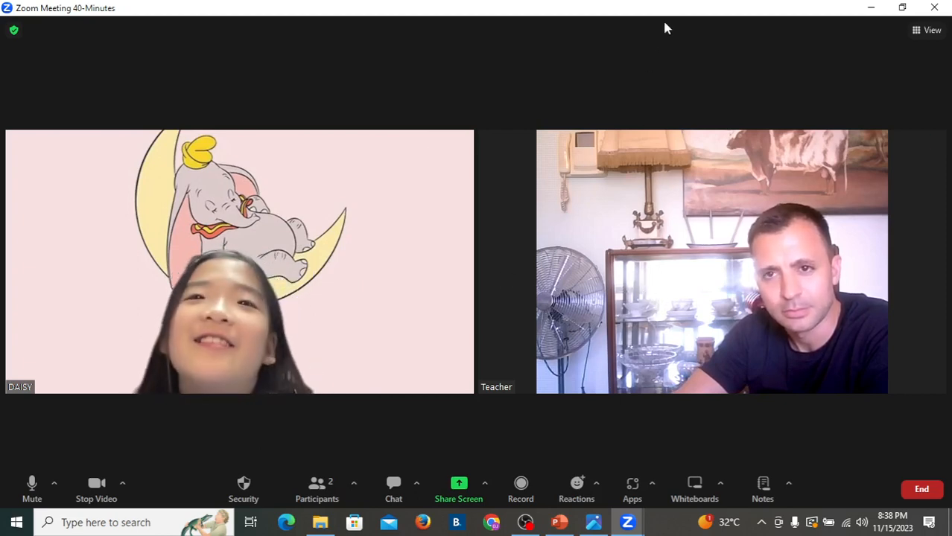
pyautogui.moveTo(664, 42)
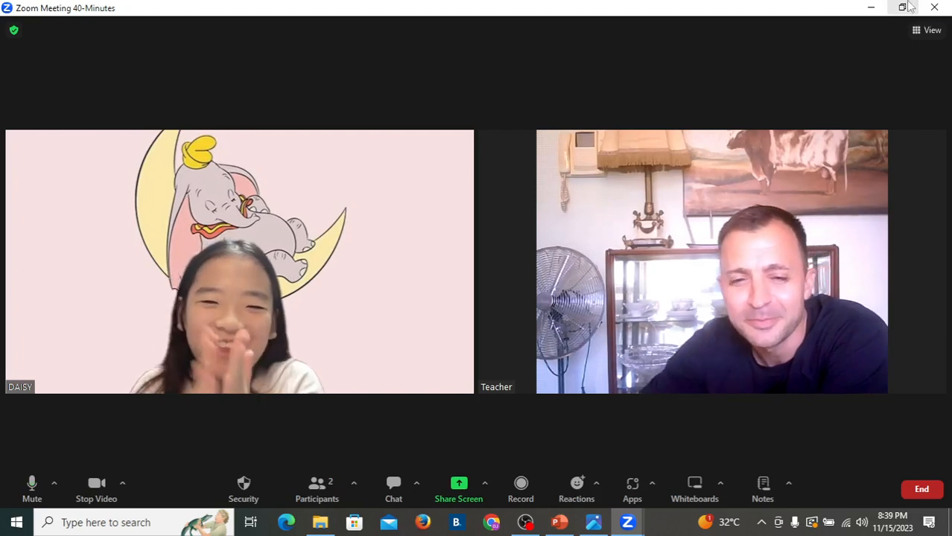
# Share the browser window with the article again, unmarked.
pyautogui.click(459, 488)
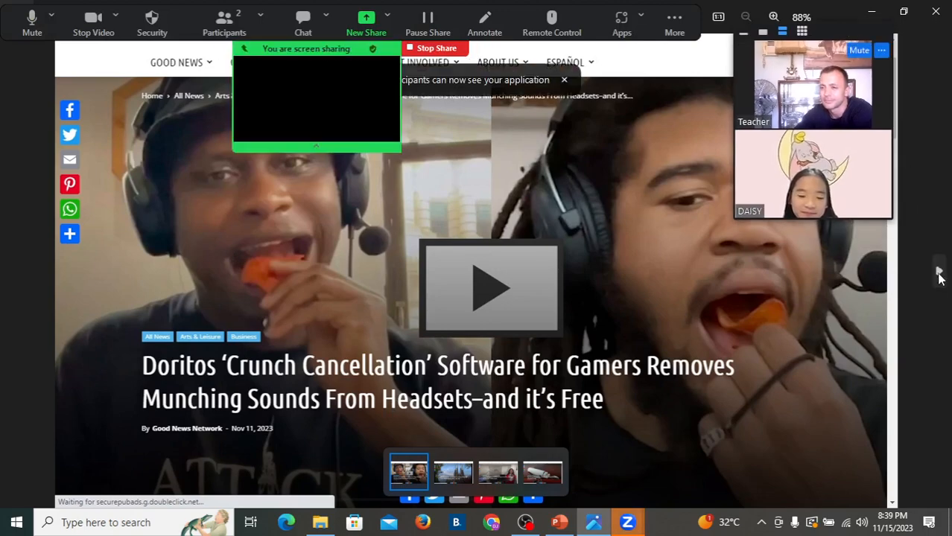
pyautogui.click(453, 472)
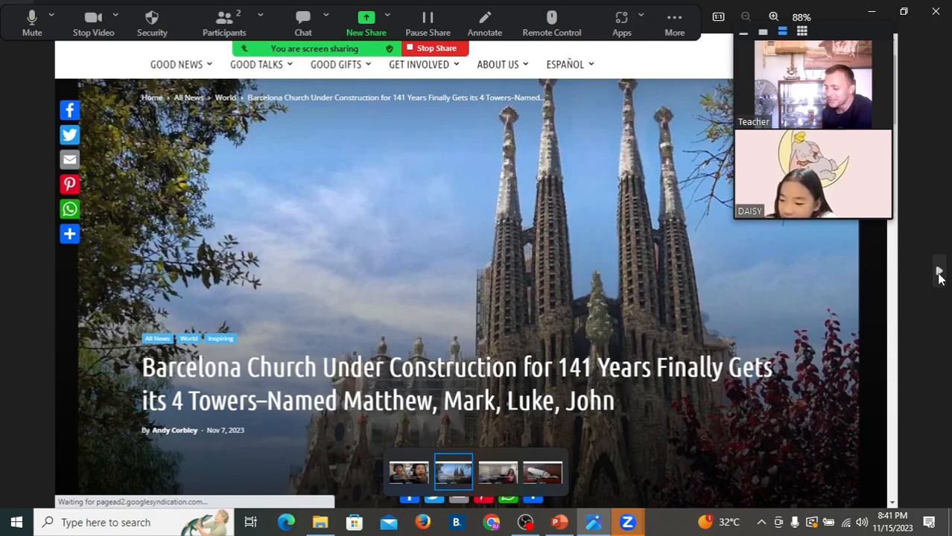
pyautogui.moveTo(470, 174)
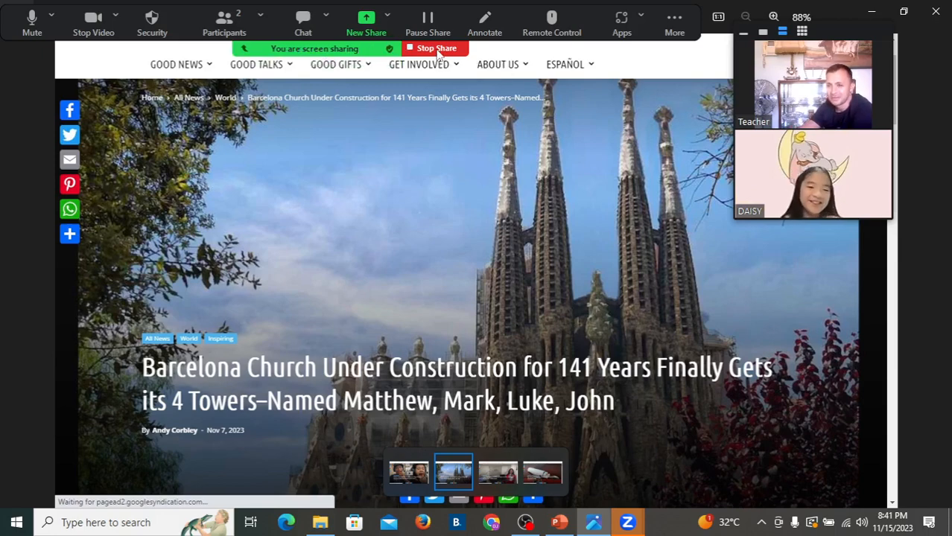
# Advance the shared news carousel to the Barcelona church towers story.
pyautogui.click(435, 48)
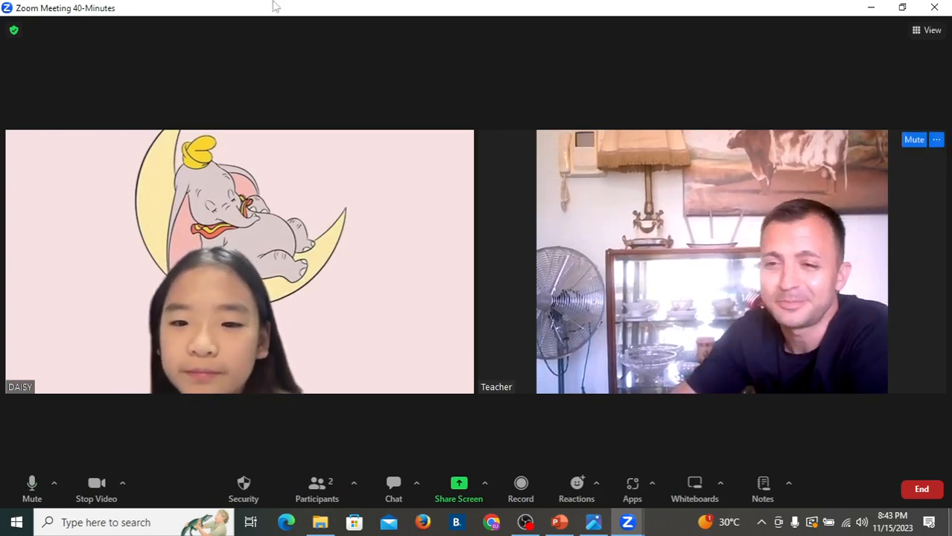
pyautogui.moveTo(344, 373)
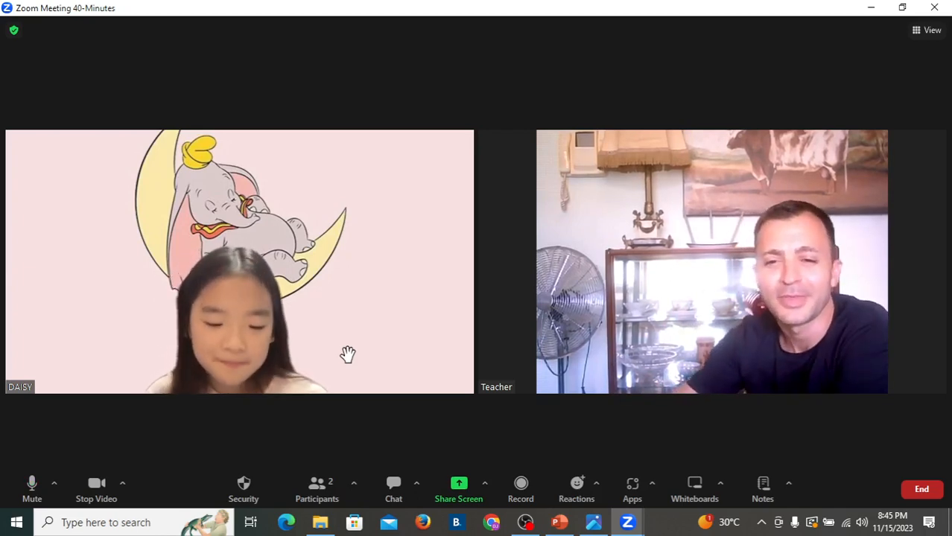
pyautogui.click(458, 489)
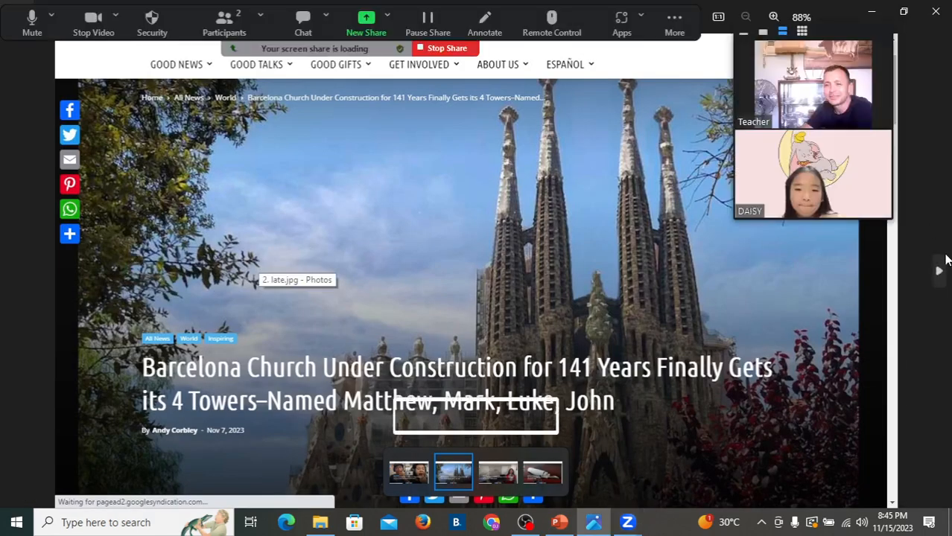
pyautogui.click(498, 471)
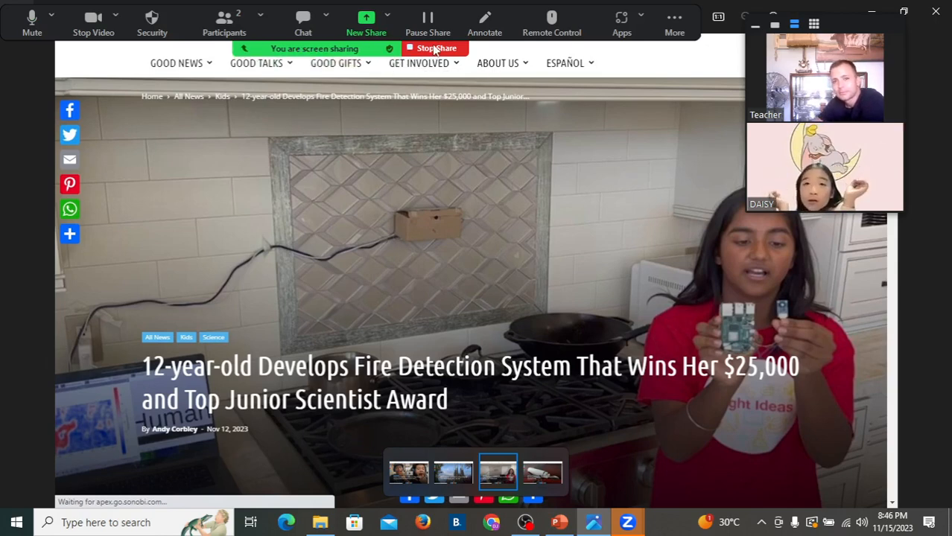
pyautogui.click(435, 48)
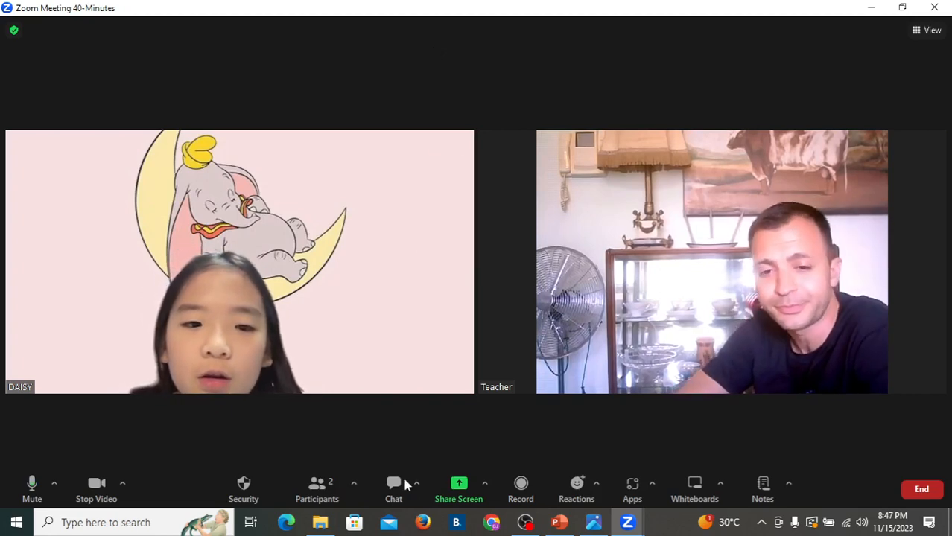
pyautogui.click(459, 488)
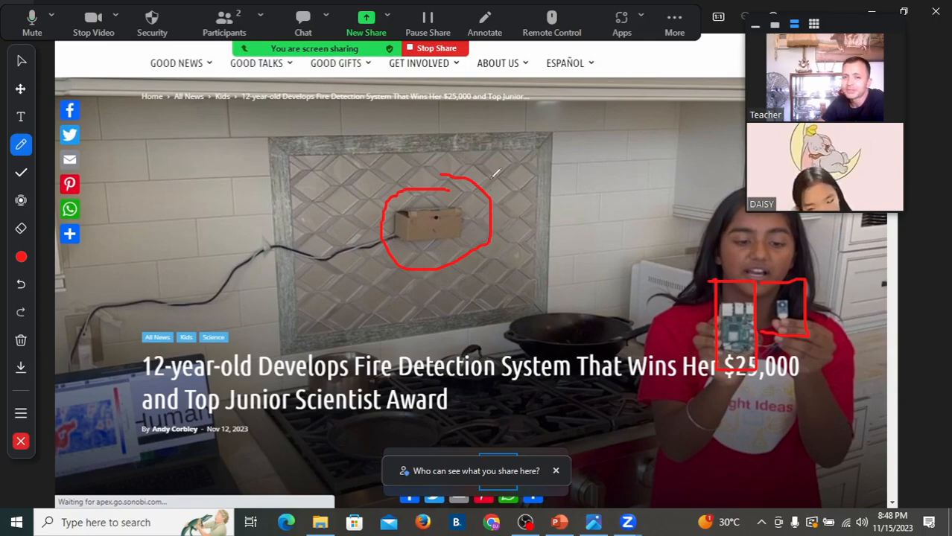
# Clear all red annotation marks from the shared fire-detection article.
pyautogui.click(435, 48)
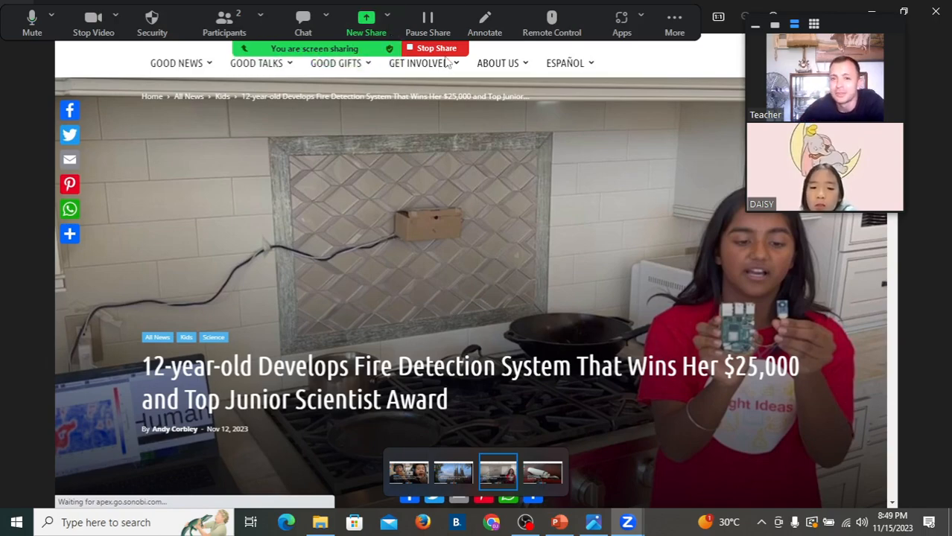
pyautogui.click(435, 48)
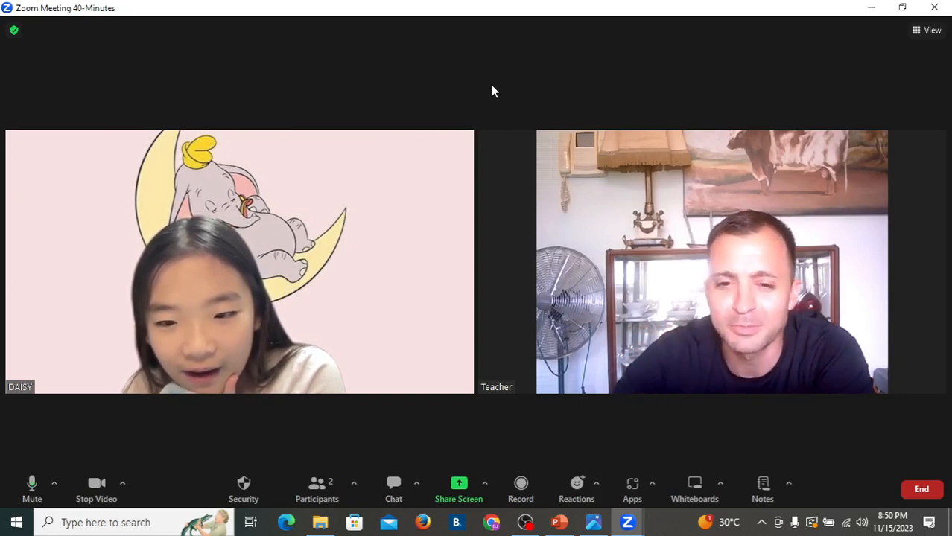
# Share a blank Zoom whiteboard with the participants.
pyautogui.click(459, 489)
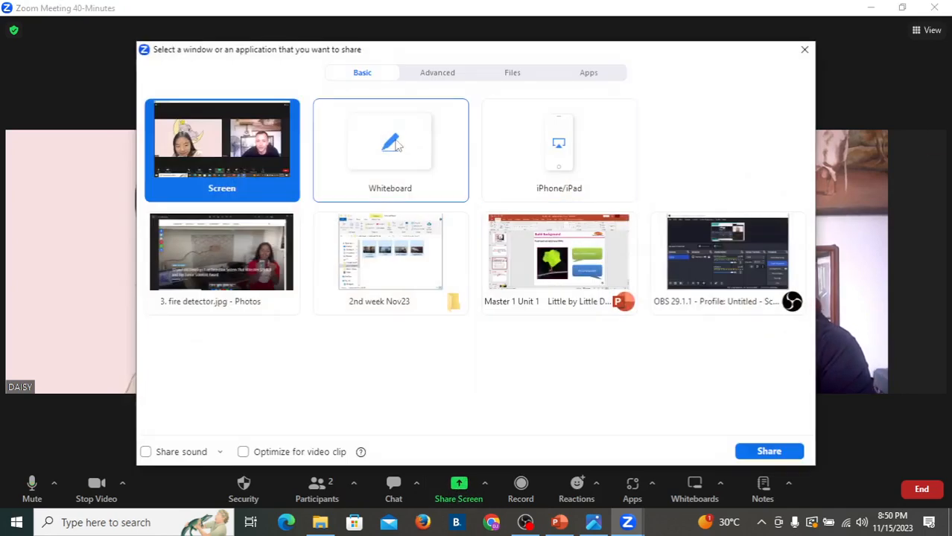
pyautogui.click(768, 452)
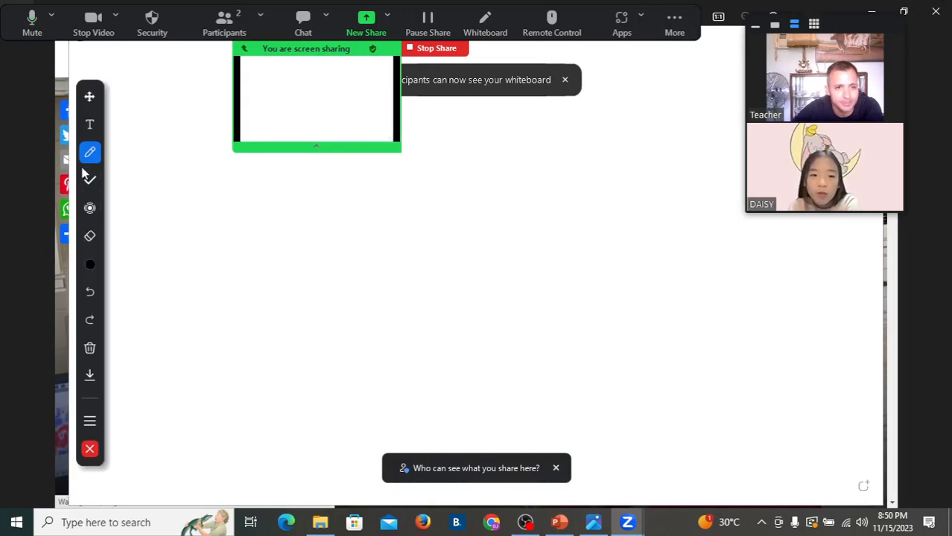
# Draw two large empty rectangles side by side on the whiteboard.
pyautogui.click(89, 152)
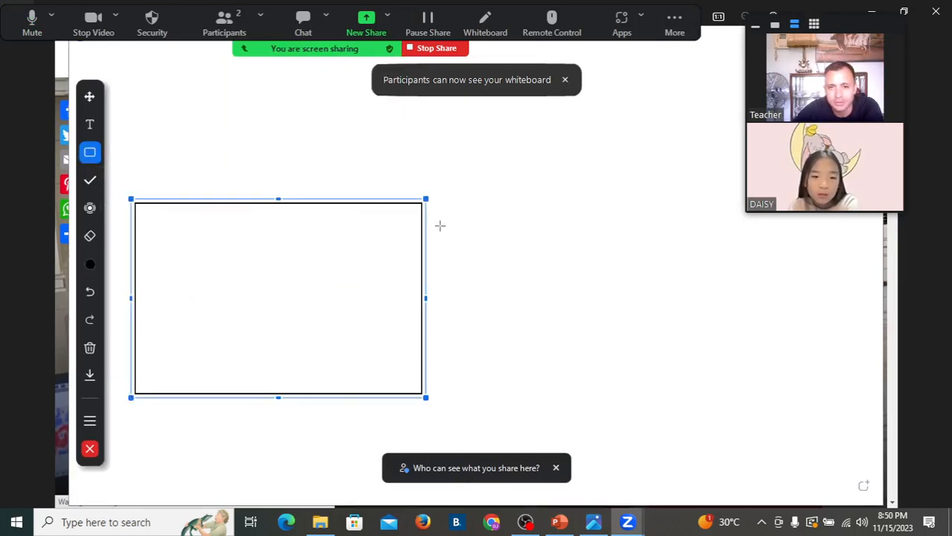
pyautogui.moveTo(456, 196); pyautogui.dragTo(762, 396)
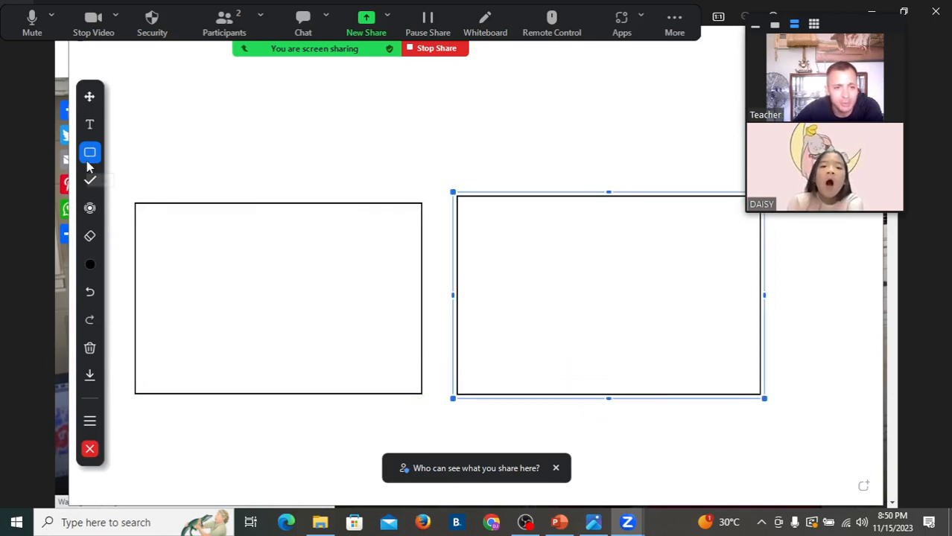
pyautogui.click(89, 152)
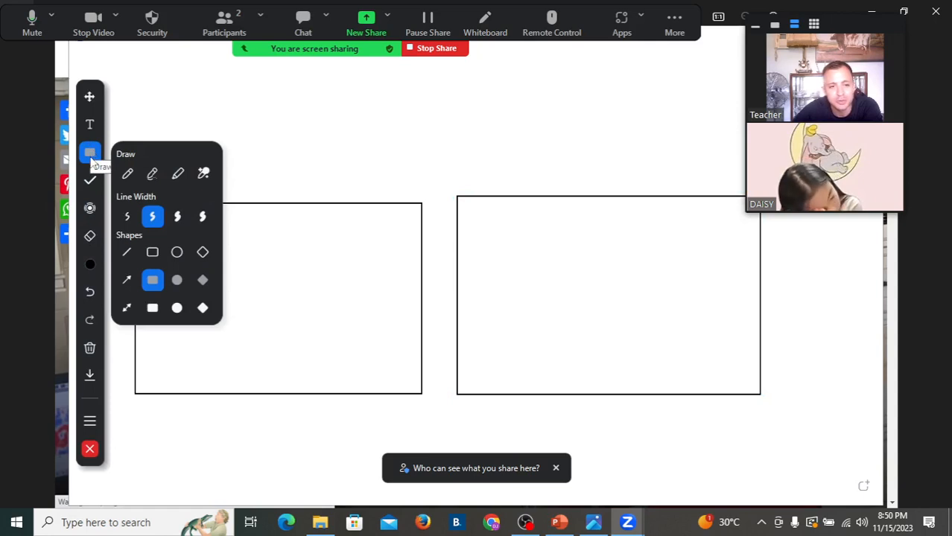
# Draw two small pink filled rectangles inside the left box on the whiteboard.
pyautogui.click(90, 266)
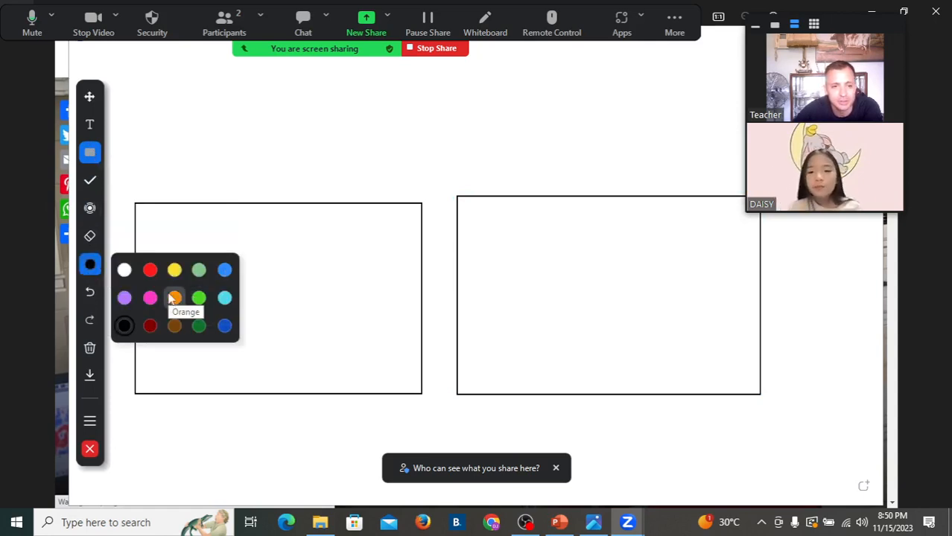
pyautogui.click(174, 298)
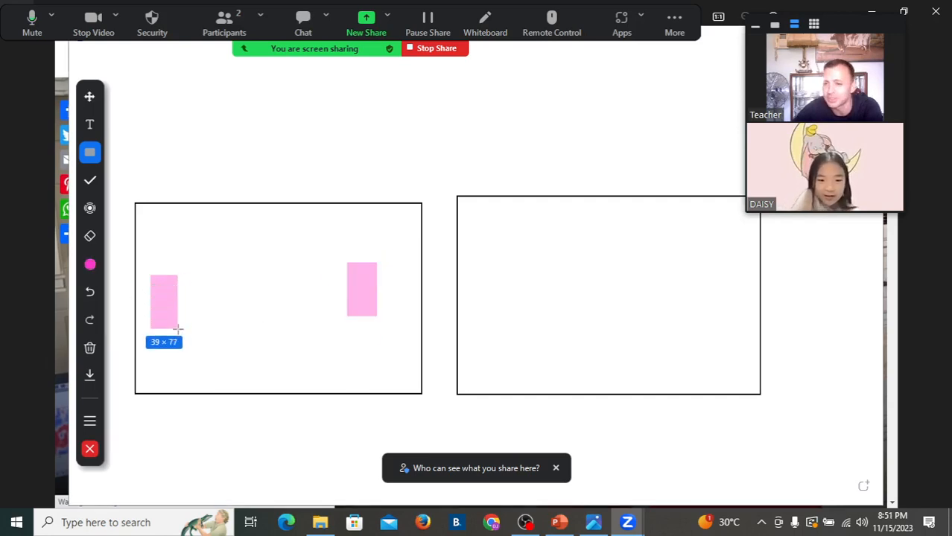
pyautogui.click(163, 301)
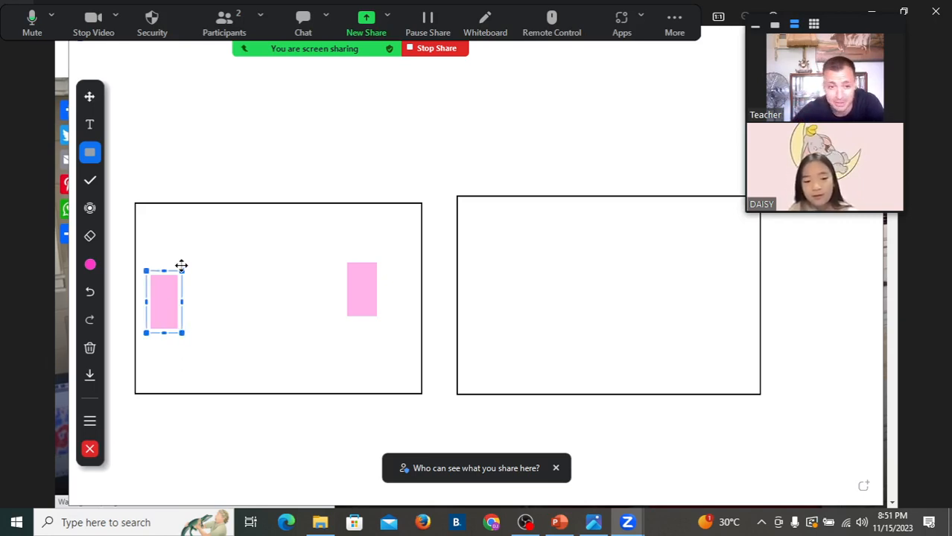
pyautogui.moveTo(563, 248)
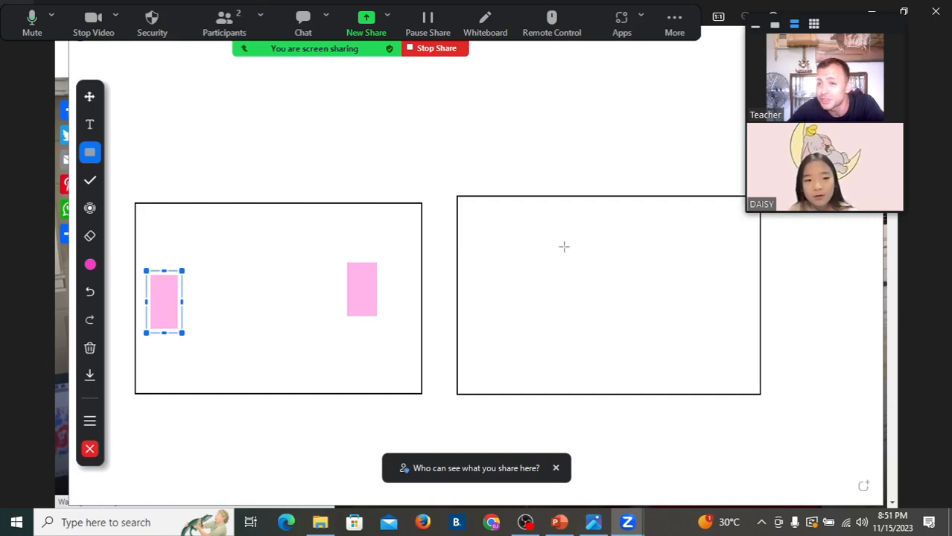
# Add the text caption "no moving objects" above the right-hand box.
pyautogui.click(89, 125)
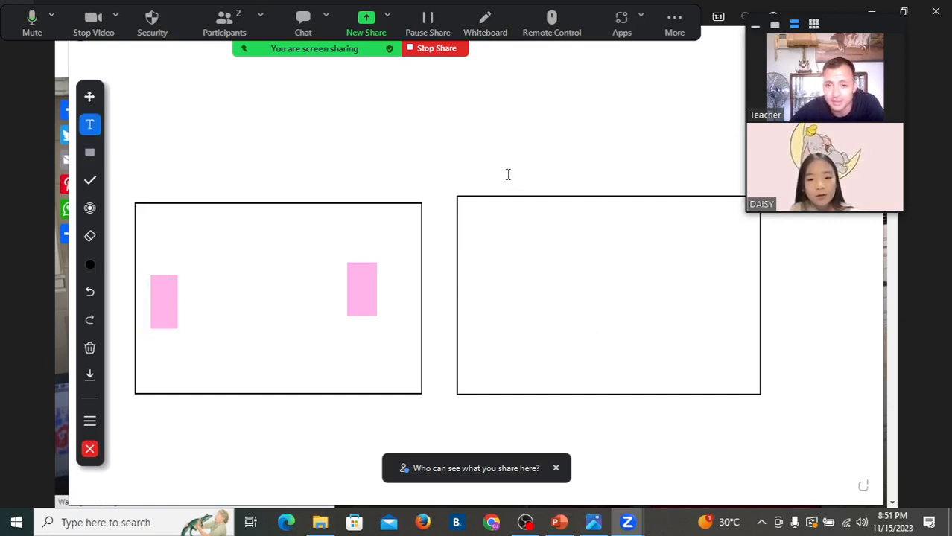
pyautogui.write('no')
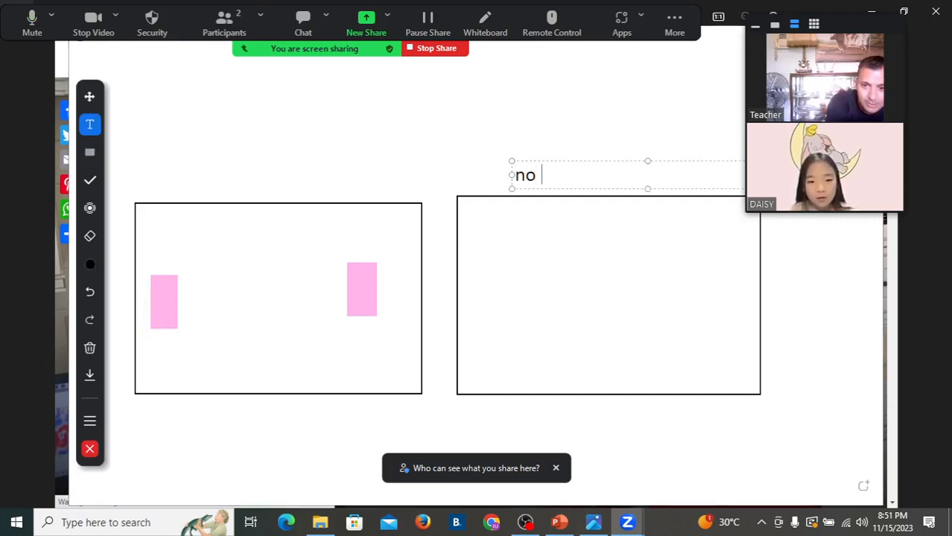
pyautogui.write('mov')
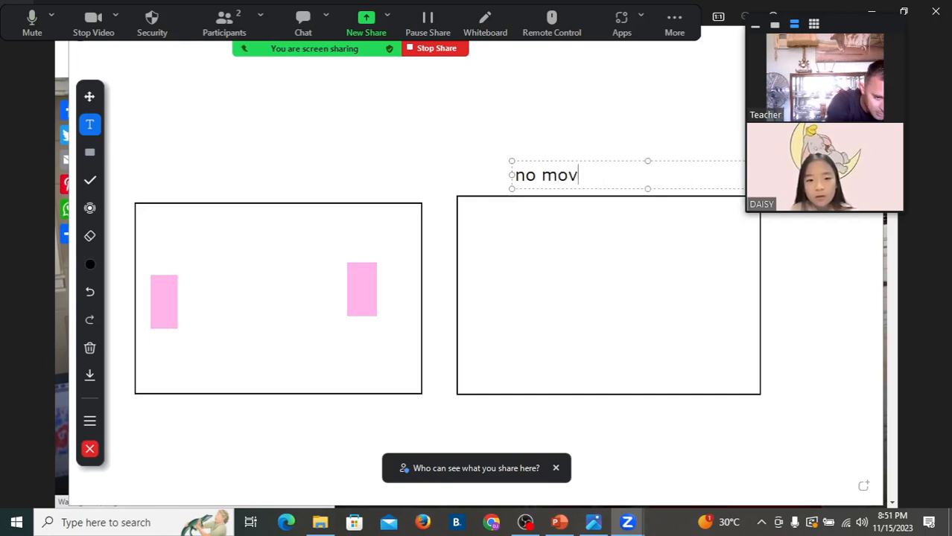
pyautogui.write('ing')
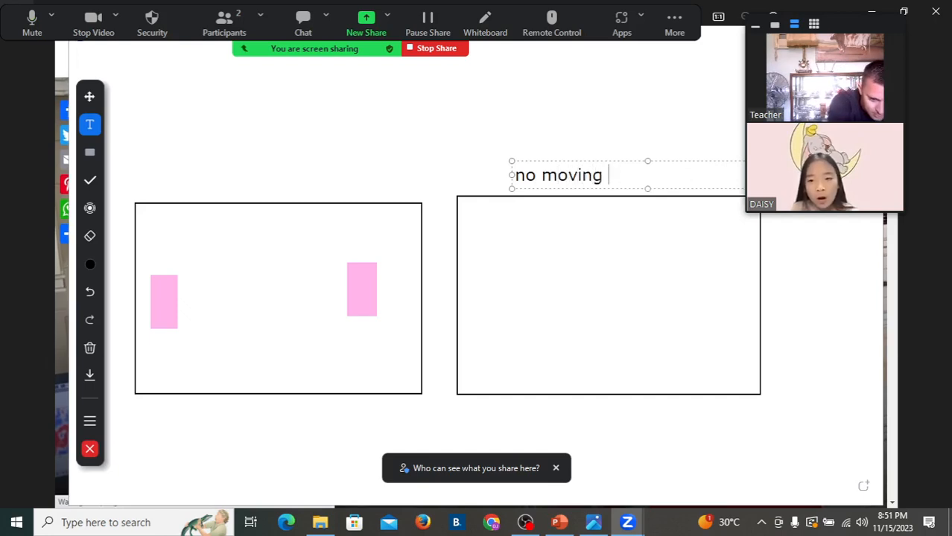
pyautogui.write('objects')
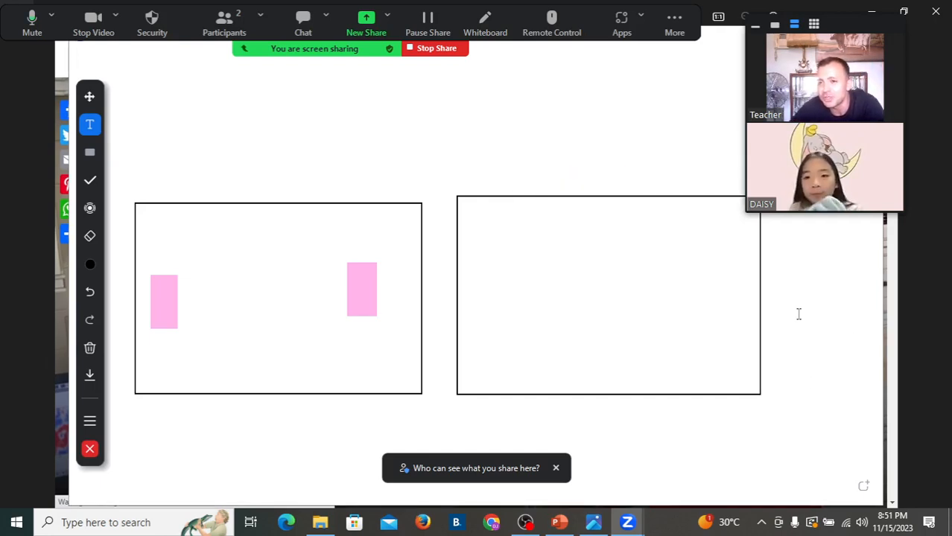
pyautogui.write('no moving objects')
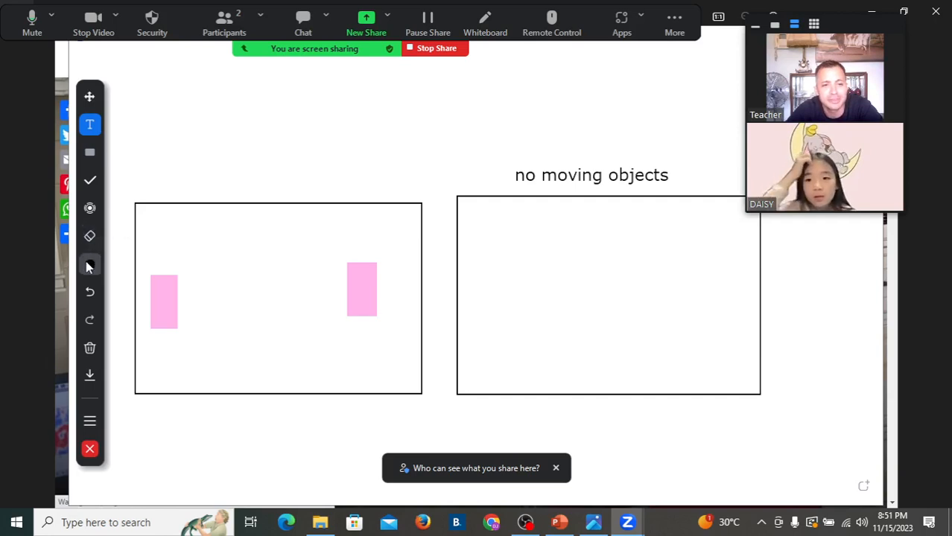
# Switch annotation to filled ovals in red, ready to mark a spot in the right box.
pyautogui.click(90, 236)
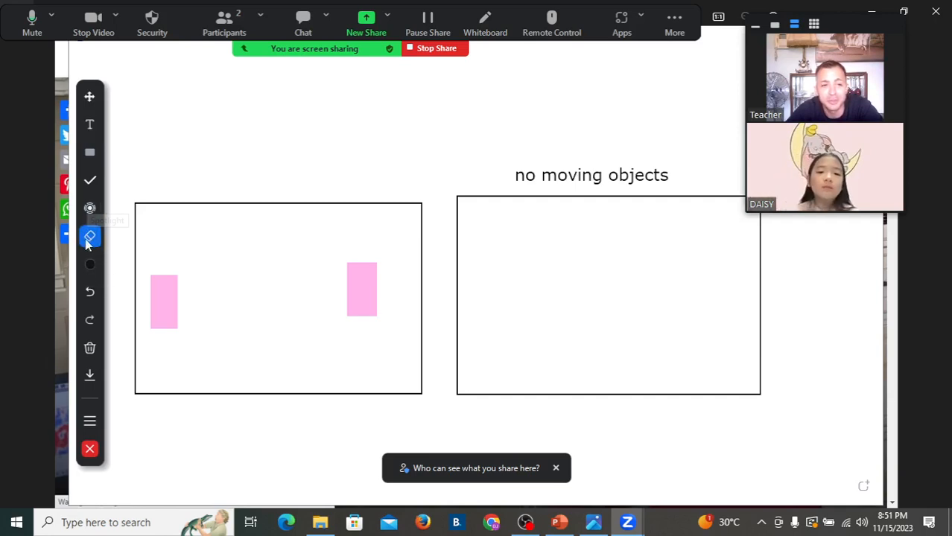
pyautogui.moveTo(89, 254)
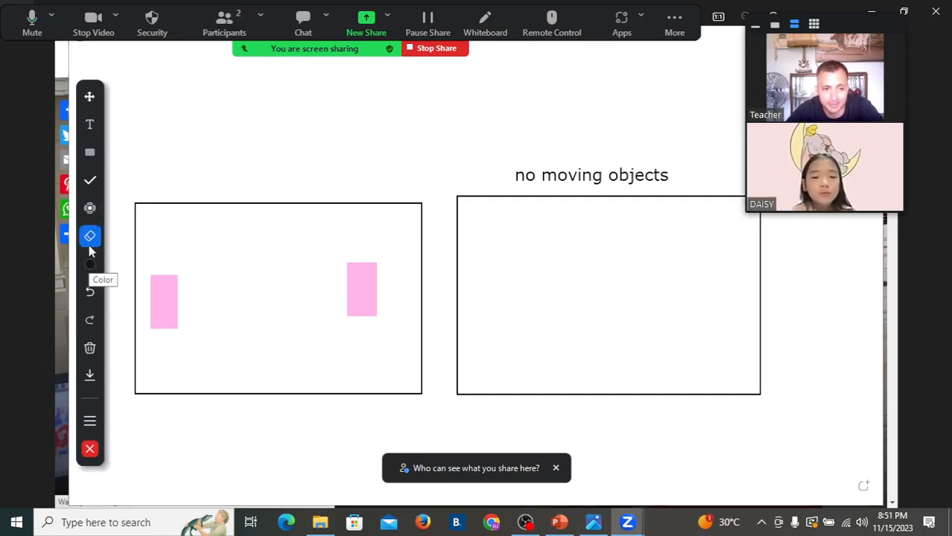
pyautogui.moveTo(90, 235)
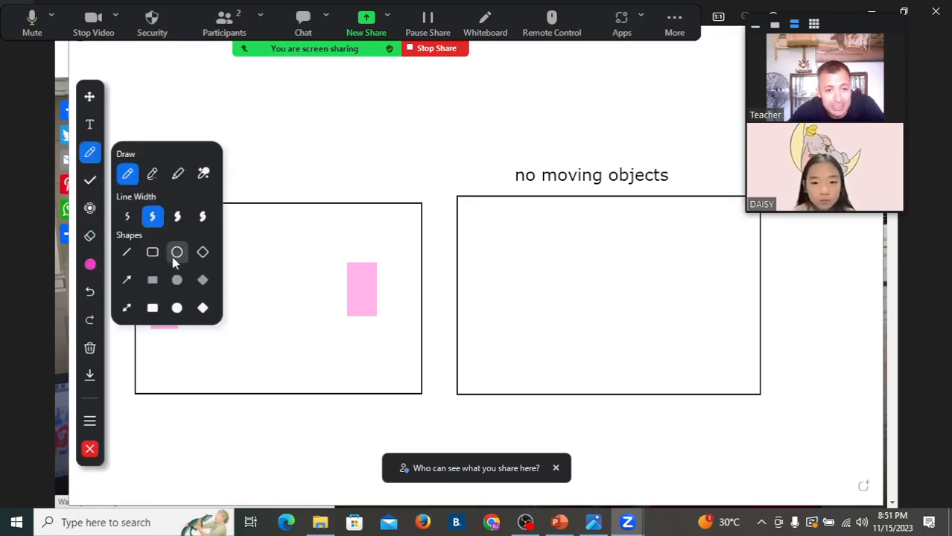
pyautogui.click(90, 264)
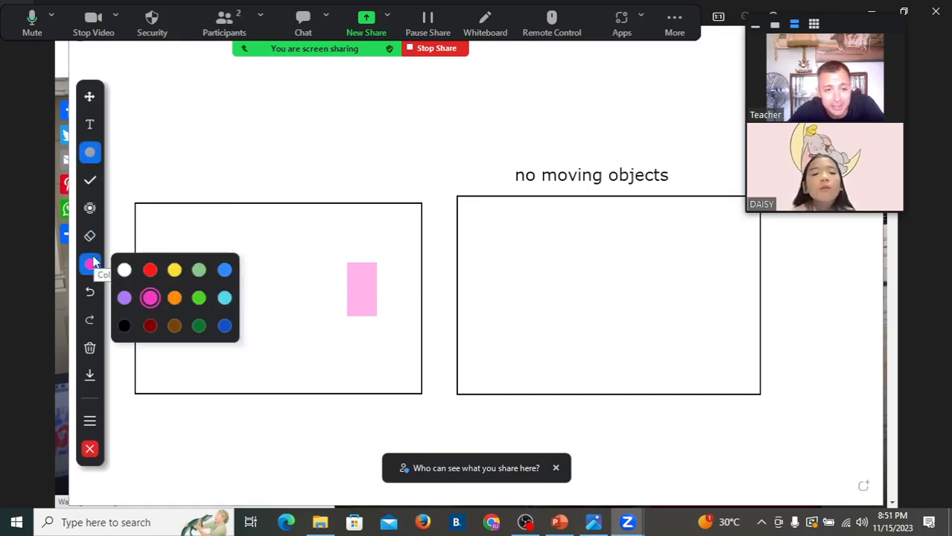
pyautogui.click(149, 269)
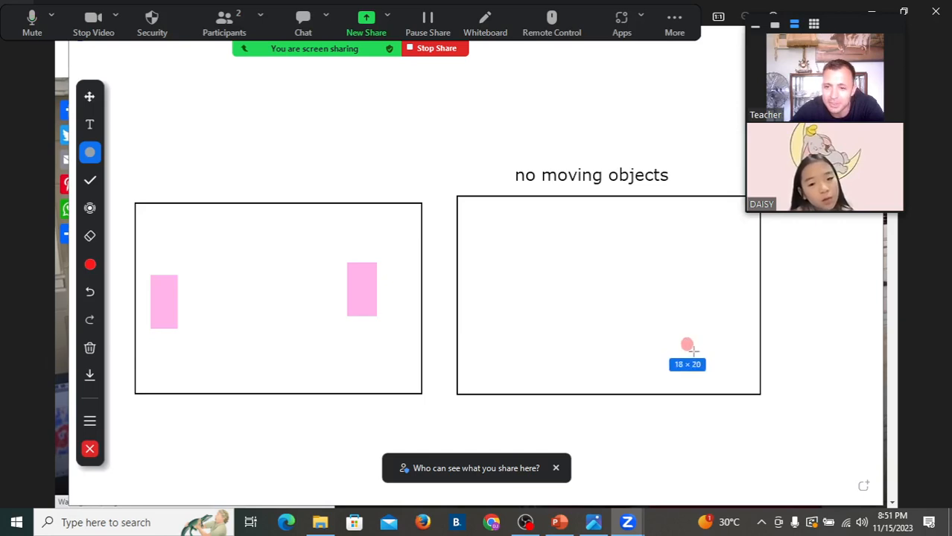
# Place a small filled red heat spot low inside the right box.
pyautogui.click(688, 342)
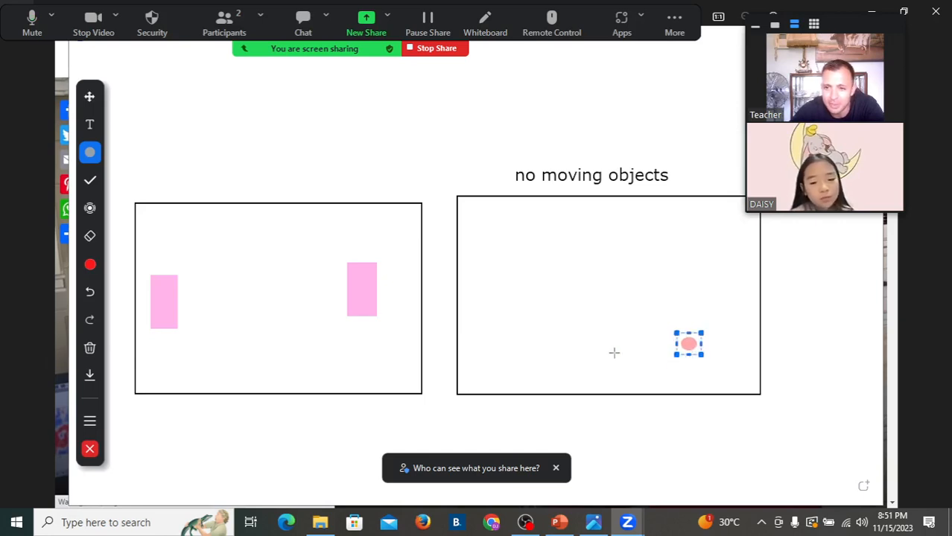
pyautogui.moveTo(155, 344)
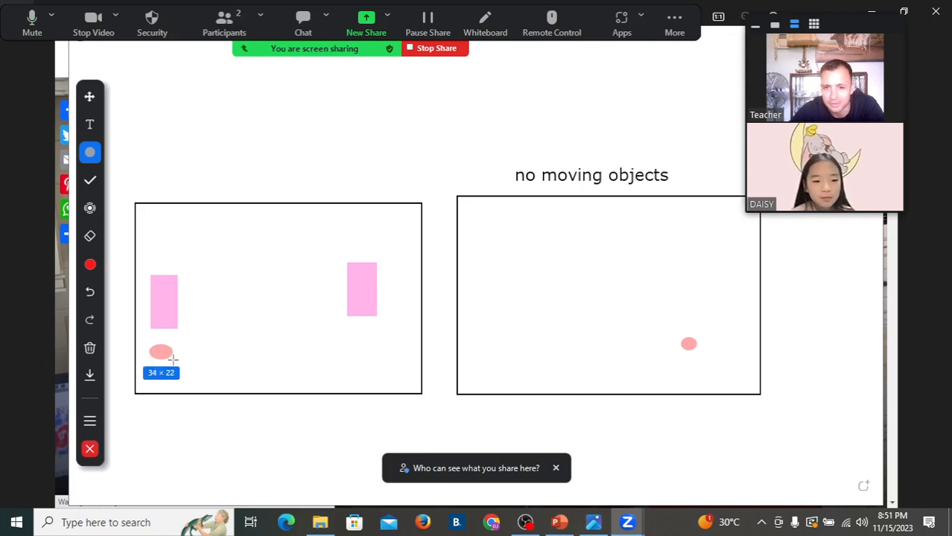
pyautogui.moveTo(426, 122)
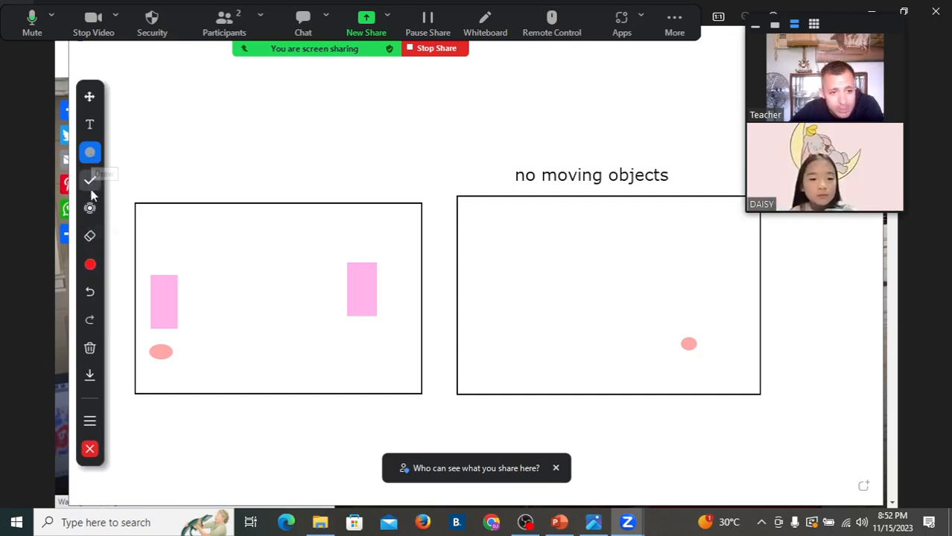
# Draw red arrows pointing at the right pink figure and the left box's heat spot.
pyautogui.click(89, 152)
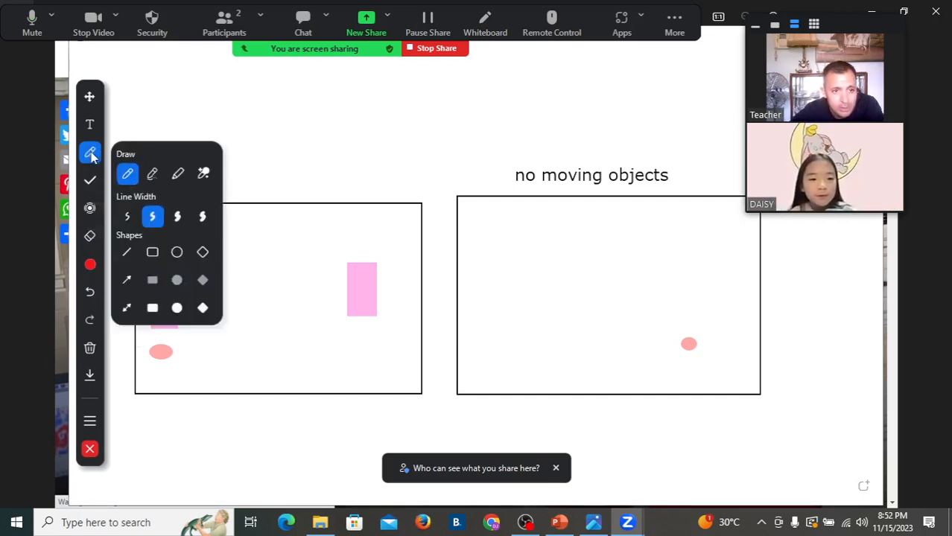
pyautogui.moveTo(383, 93); pyautogui.dragTo(375, 223)
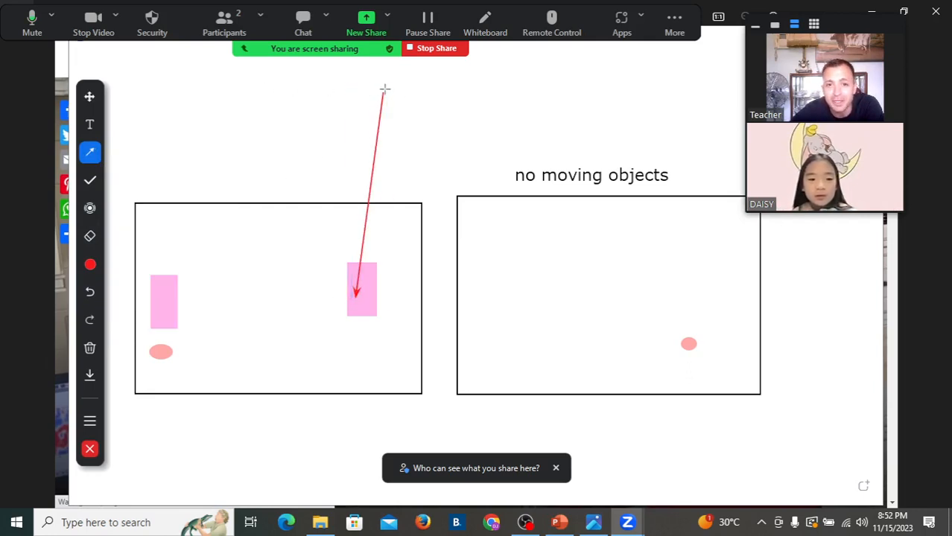
pyautogui.moveTo(386, 90); pyautogui.dragTo(161, 352)
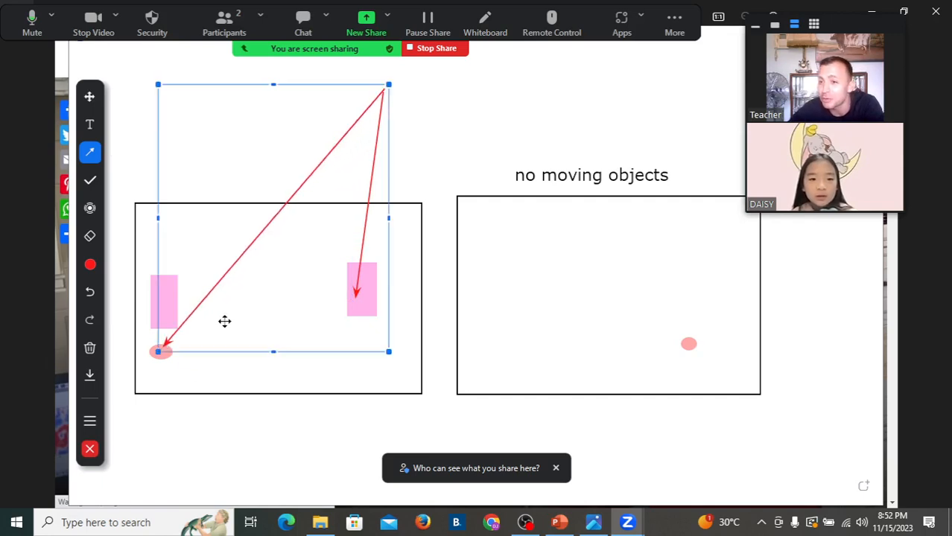
pyautogui.moveTo(468, 358)
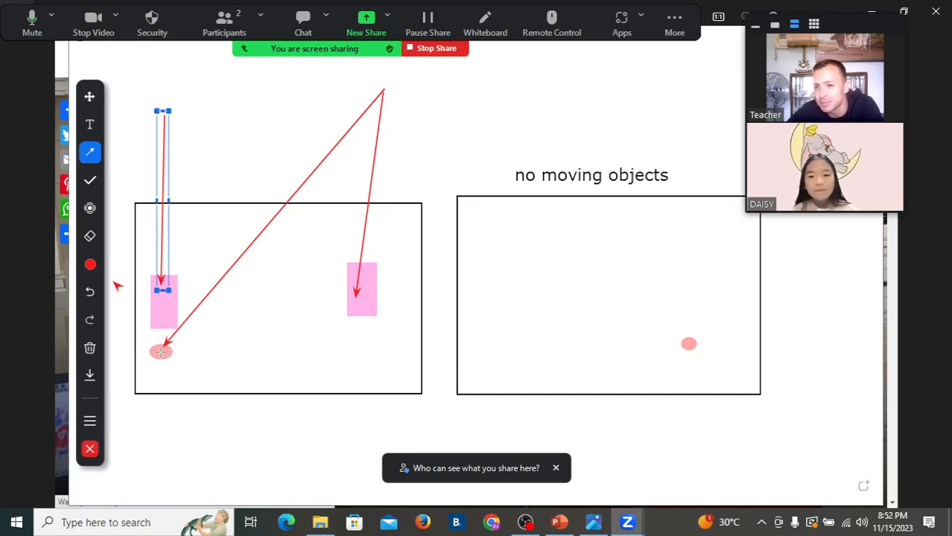
# Draw arrows down into the right box, ending with one aimed at its red heat spot.
pyautogui.moveTo(686, 82); pyautogui.dragTo(678, 384)
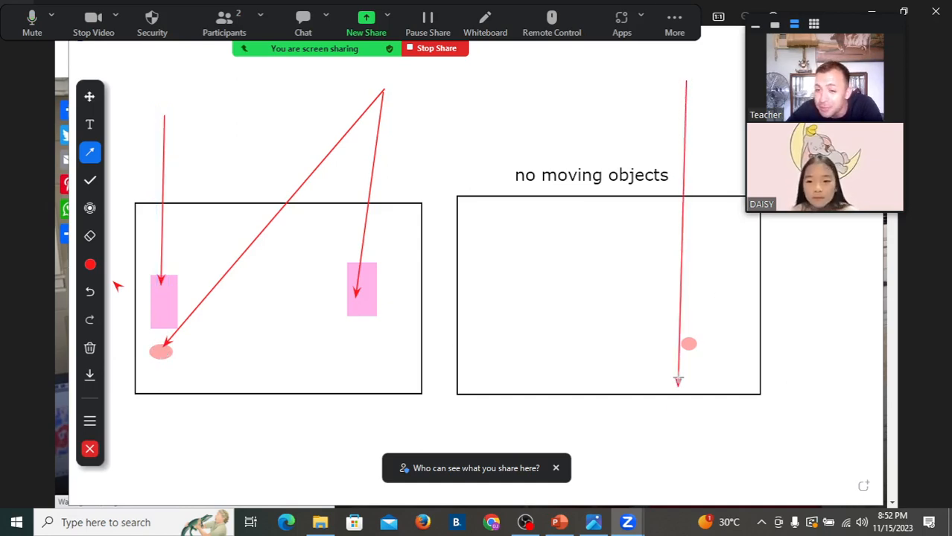
pyautogui.moveTo(685, 82); pyautogui.dragTo(554, 362)
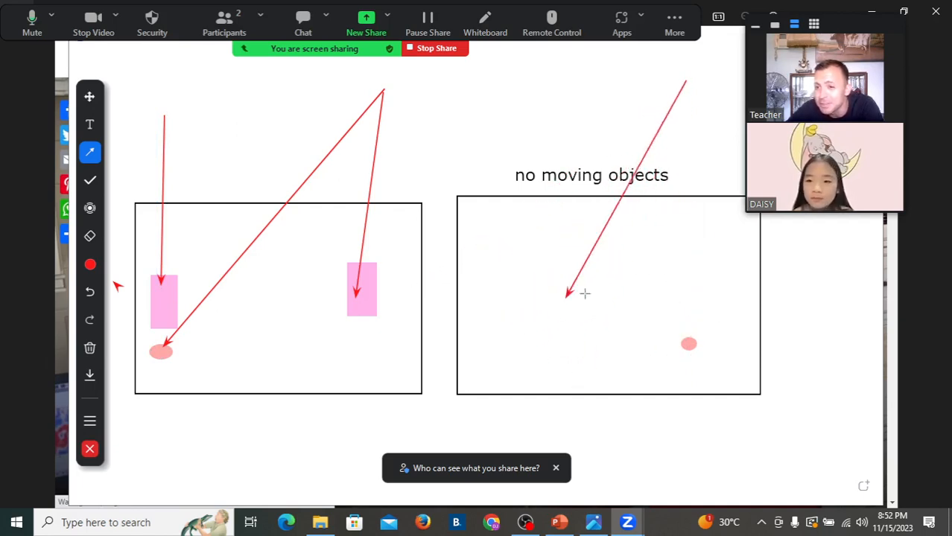
pyautogui.moveTo(685, 82); pyautogui.dragTo(536, 167)
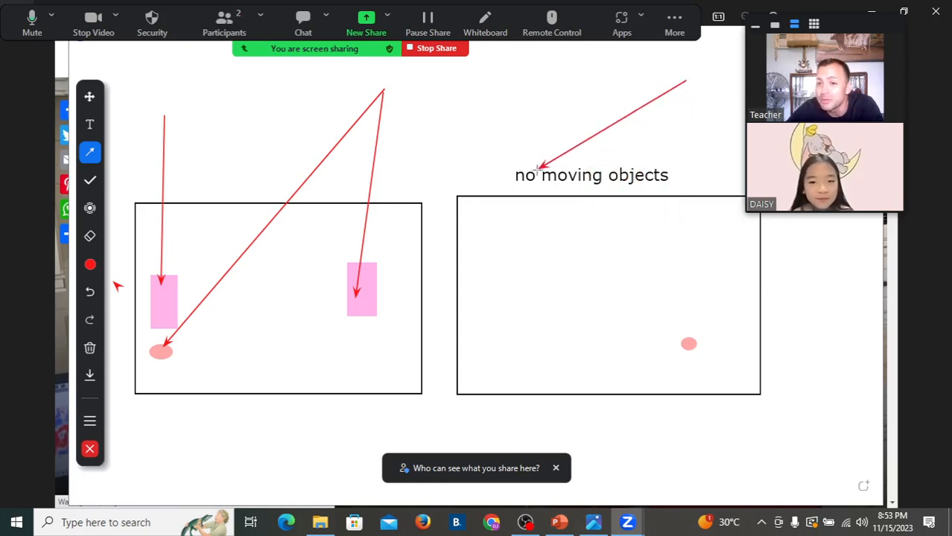
pyautogui.moveTo(685, 77); pyautogui.dragTo(686, 350)
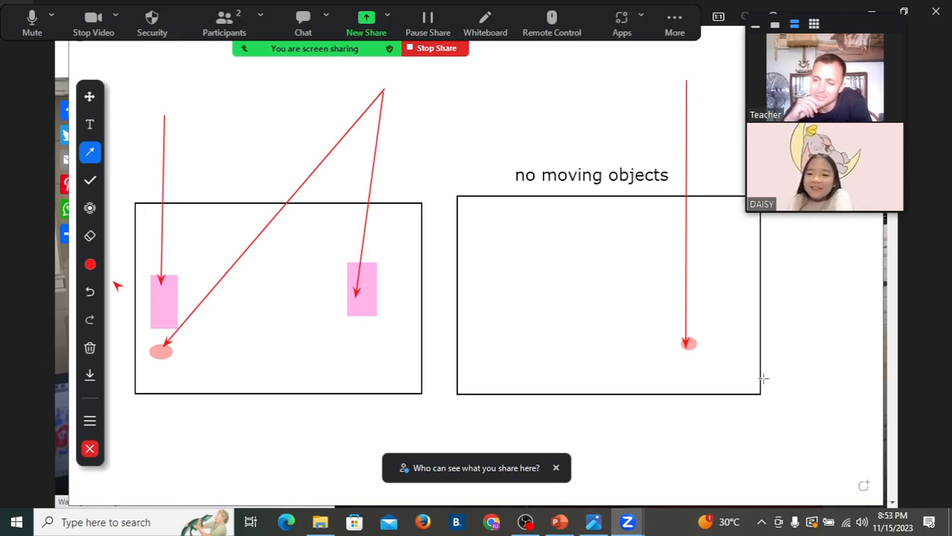
pyautogui.moveTo(729, 96)
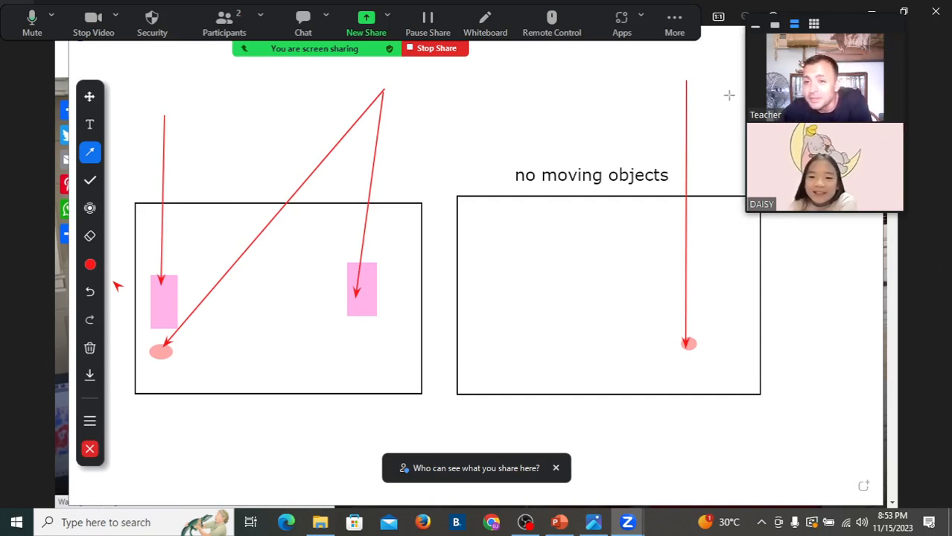
# Switch the share from the whiteboard to the fire-detection article browser tab.
pyautogui.moveTo(729, 95); pyautogui.dragTo(693, 335)
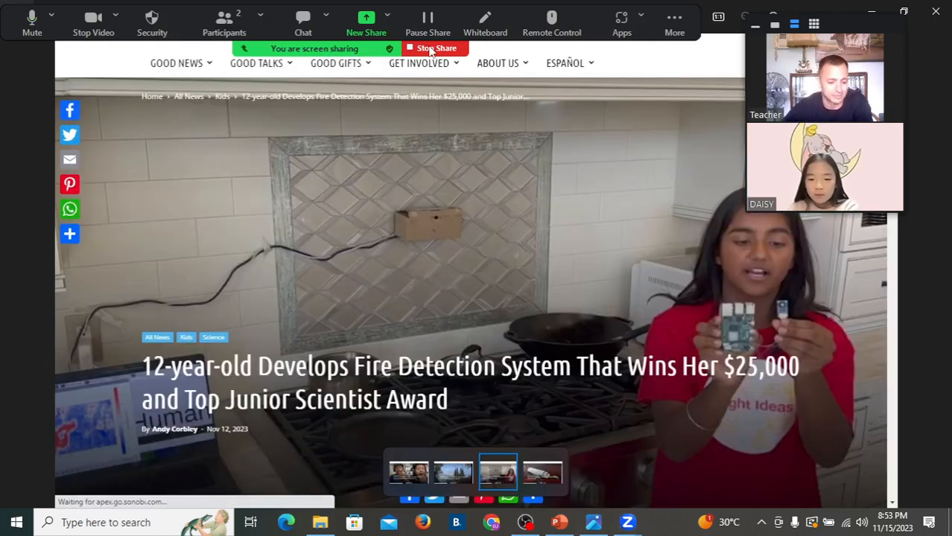
# Stop sharing so both participants' videos show side by side in gallery view.
pyautogui.click(435, 48)
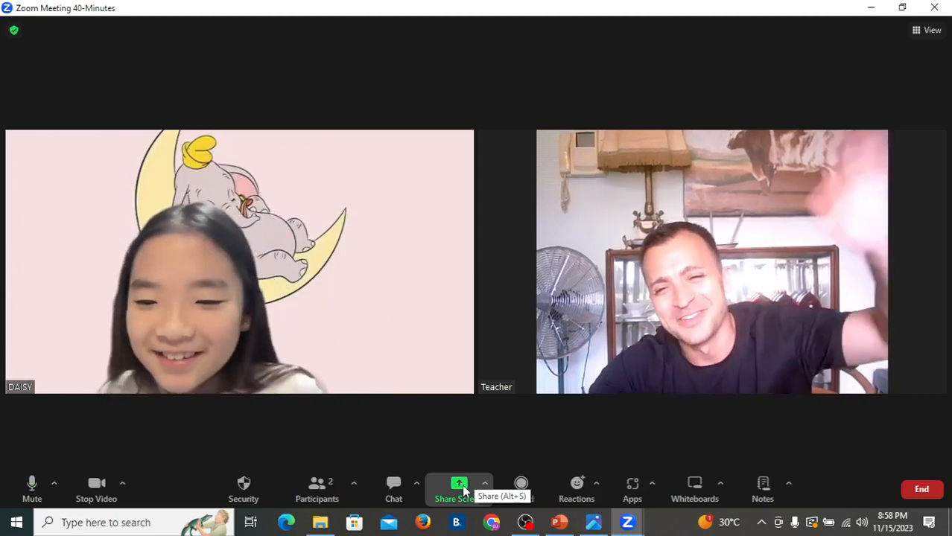
pyautogui.moveTo(636, 440)
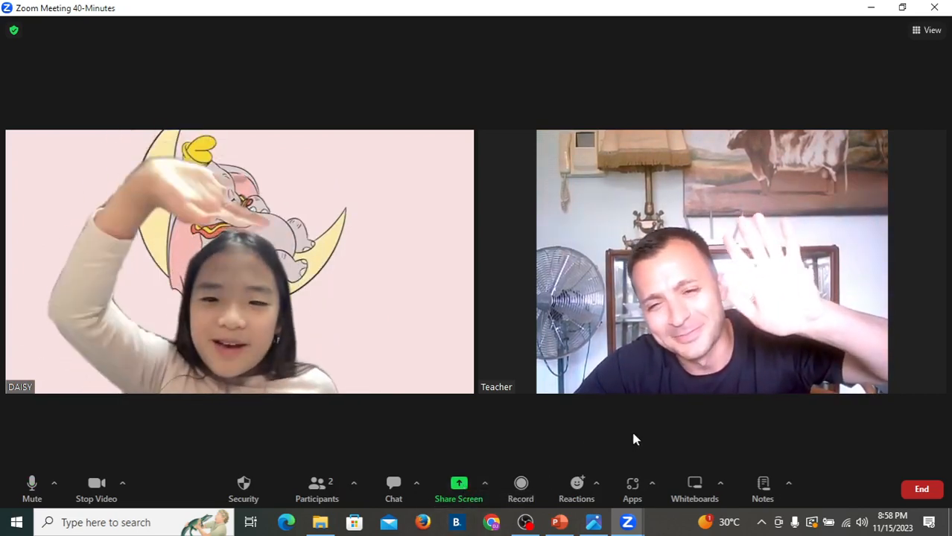